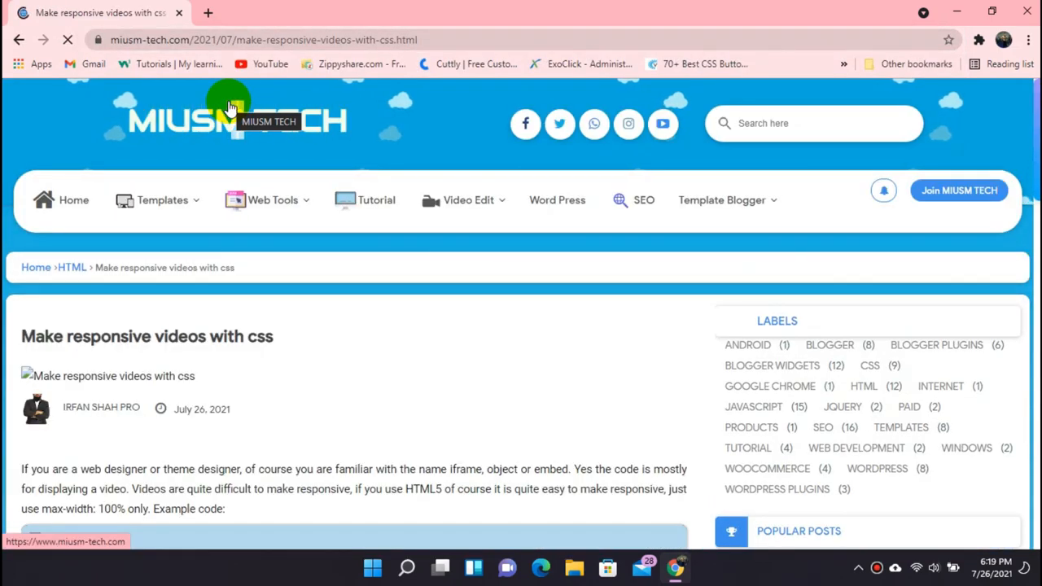
Scroll through the 'Make responsive videos with css' pen to view its embedded snowfall video demo
{"action": "scroll", "scroll_direction": "down", "scroll_amount": 3}
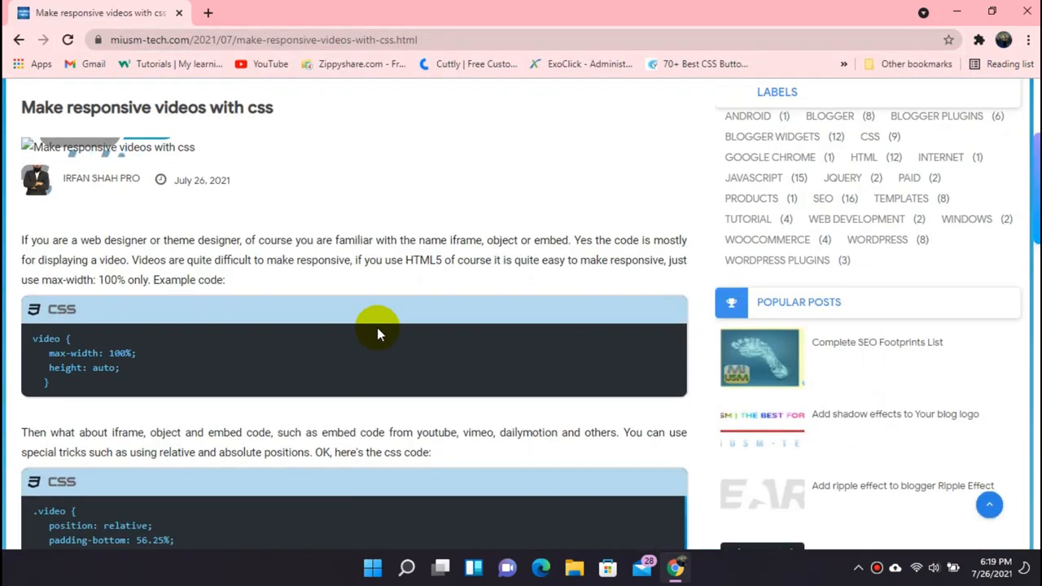
{"action": "scroll", "scroll_direction": "down", "scroll_amount": 3}
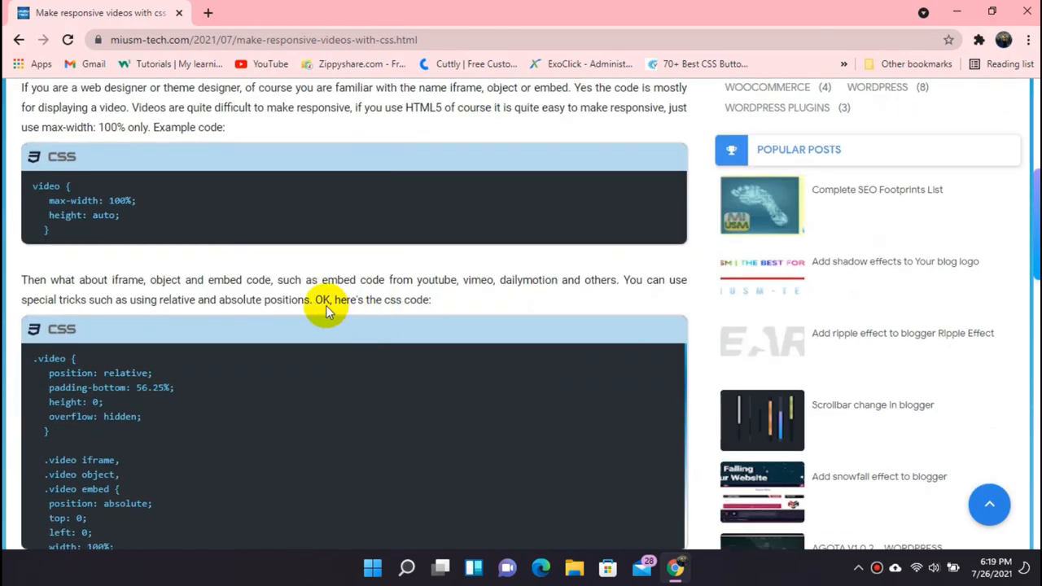
{"action": "scroll", "scroll_direction": "down", "scroll_amount": 3}
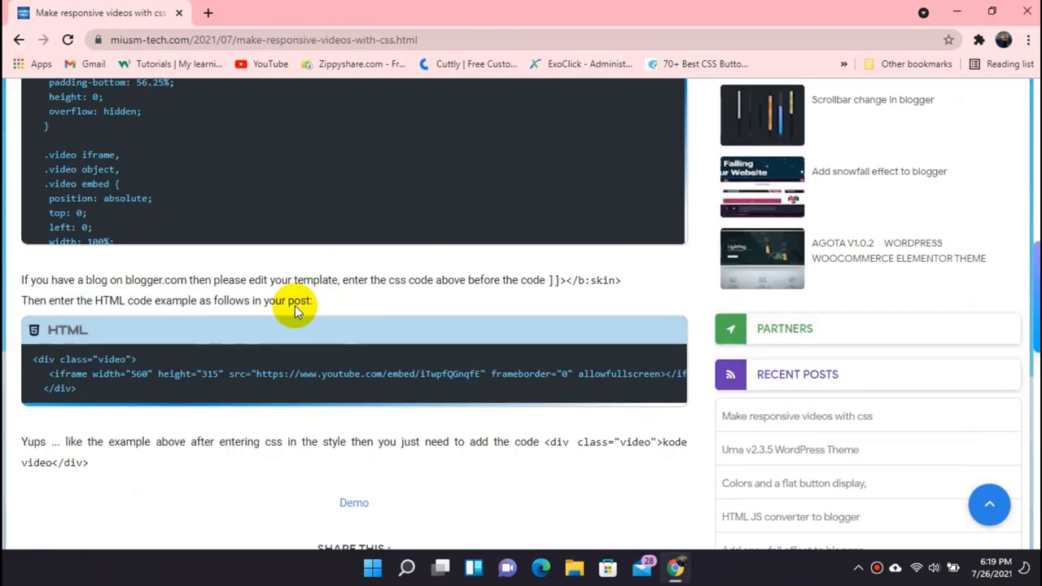
{"action": "scroll", "scroll_direction": "up", "scroll_amount": 3}
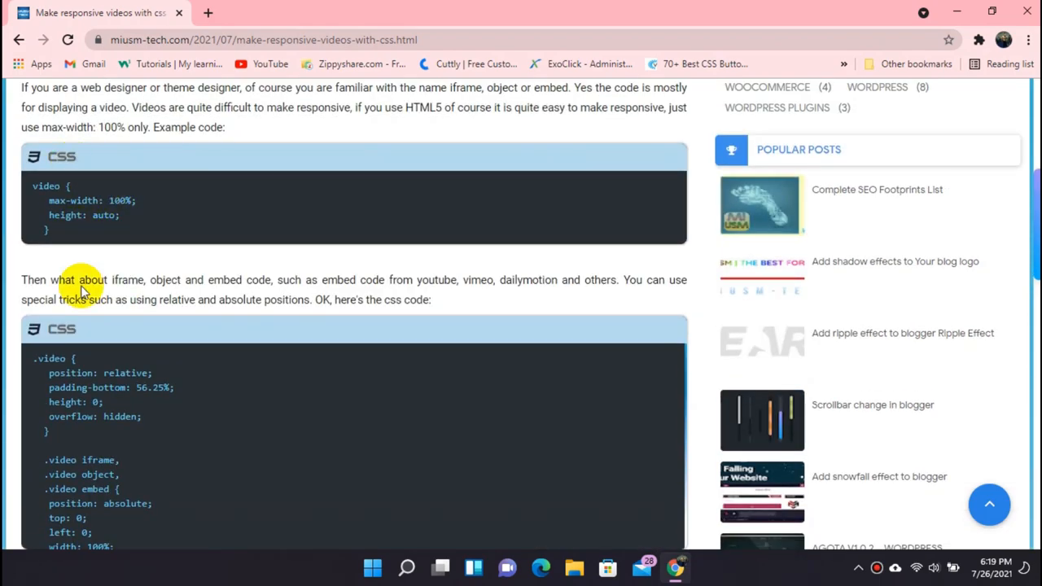
{"action": "scroll", "scroll_direction": "down", "scroll_amount": 3}
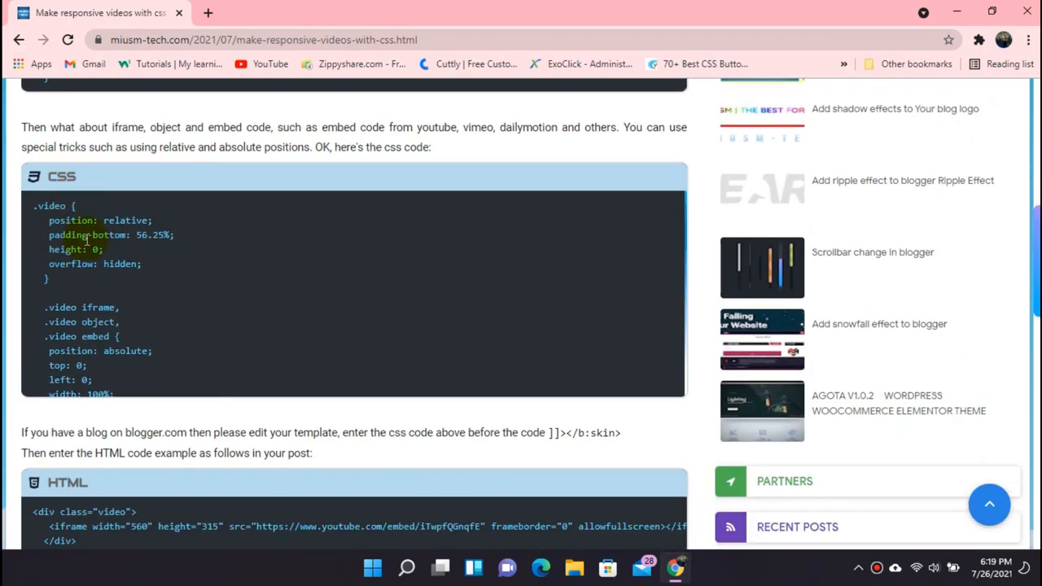
{"action": "scroll", "scroll_direction": "down", "scroll_amount": 3}
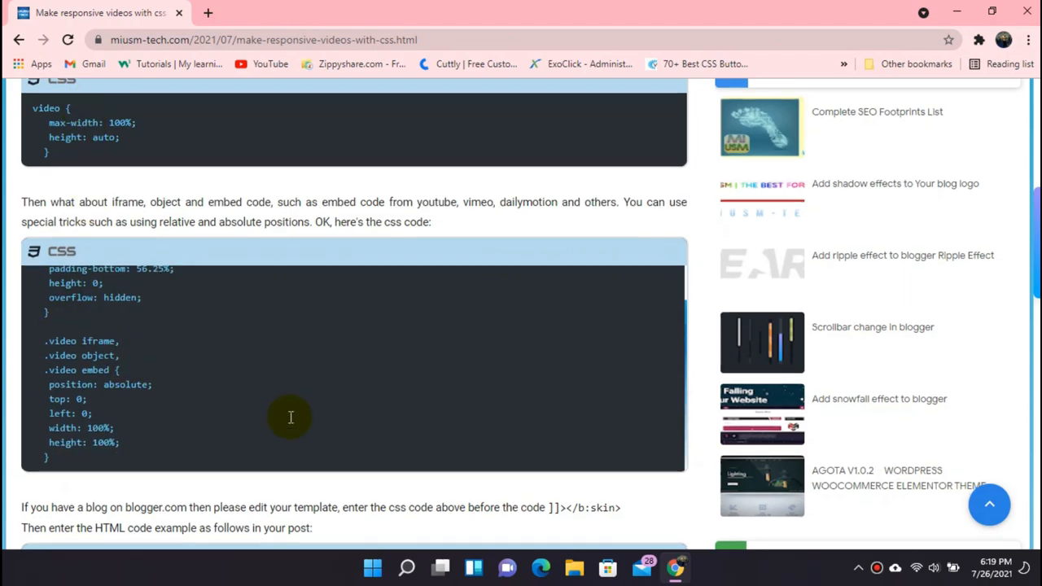
{"action": "scroll", "scroll_direction": "down", "scroll_amount": 3}
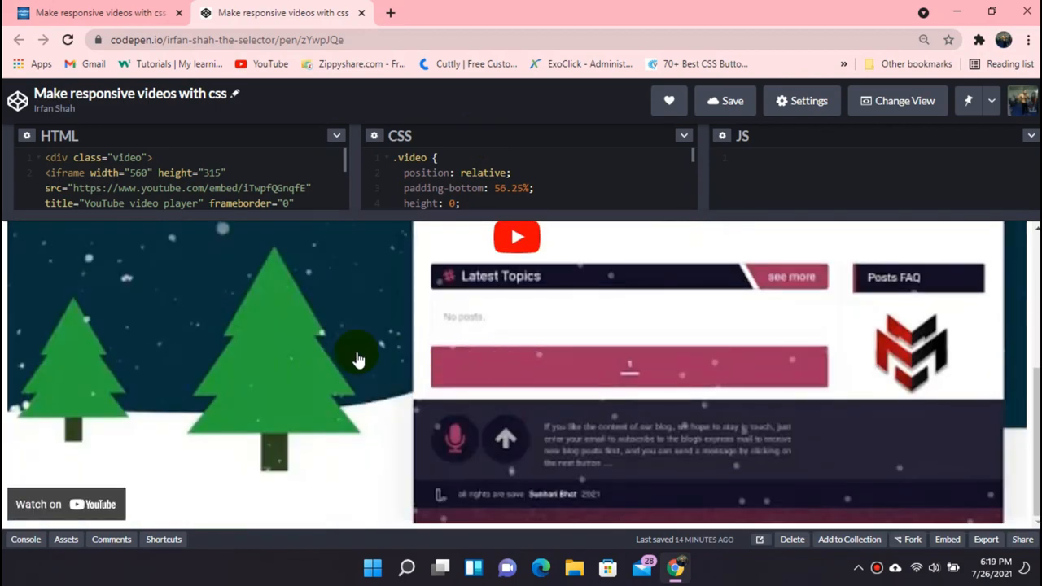
{"action": "mouse_move", "coordinate": [322, 443]}
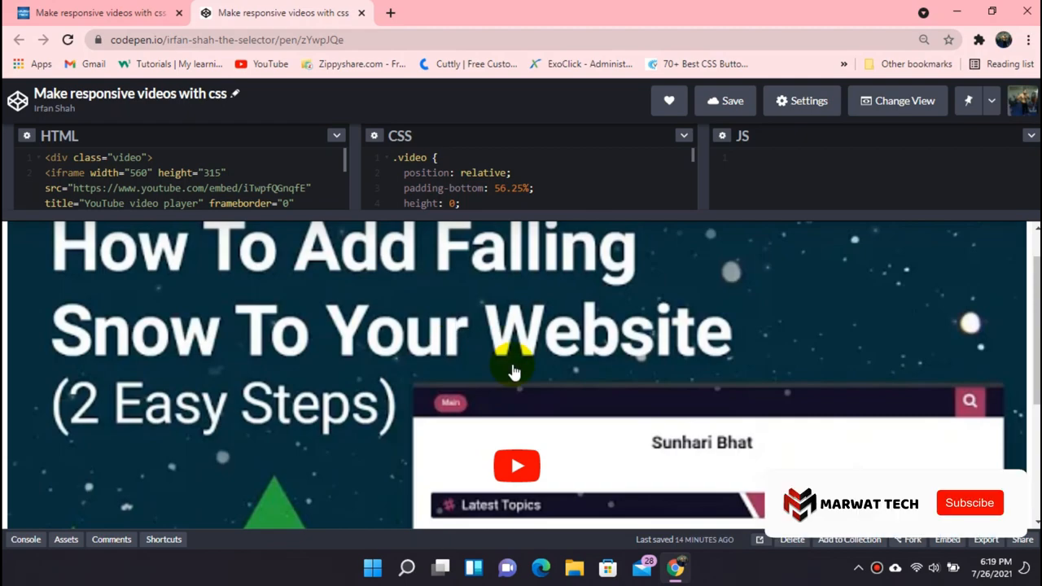
{"action": "scroll", "scroll_direction": "up", "scroll_amount": 3}
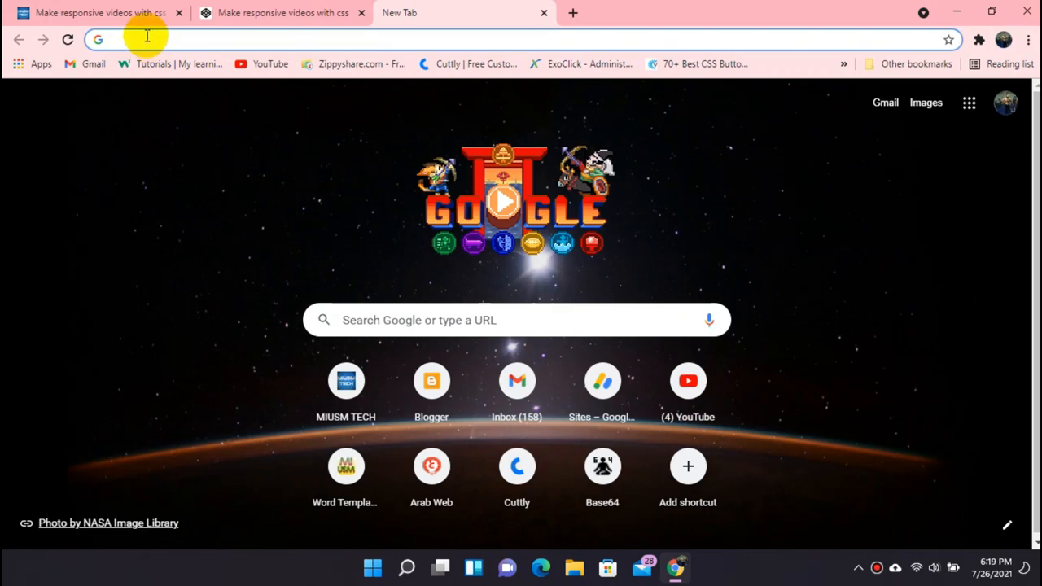
Go to blogger.com and view the published 'Add snowfall effect to blogger' post live
{"action": "type", "text": "blogger.com/blog/posts/7634465611093608828"}
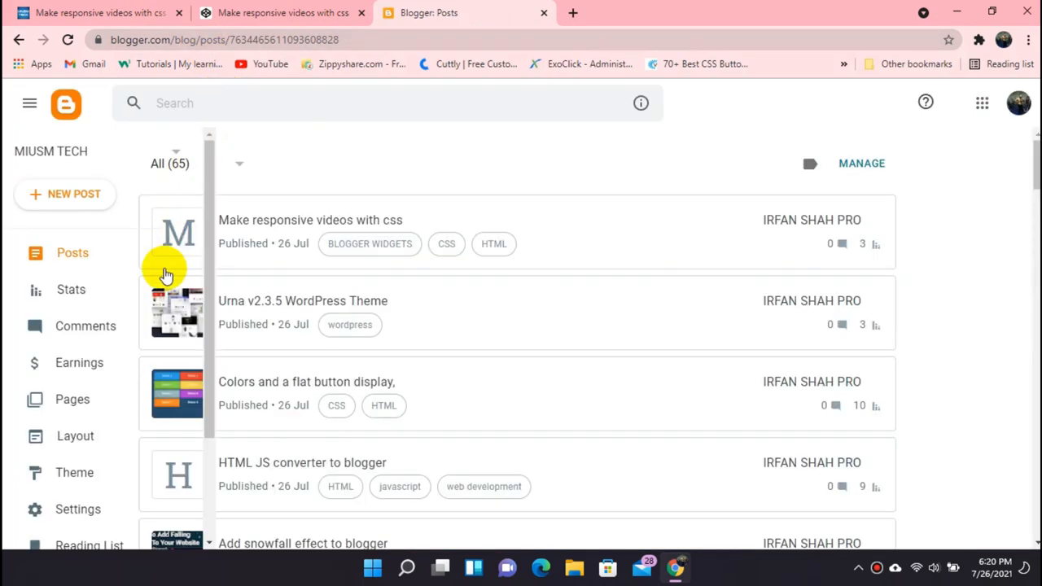
{"action": "scroll", "scroll_direction": "down", "scroll_amount": 3}
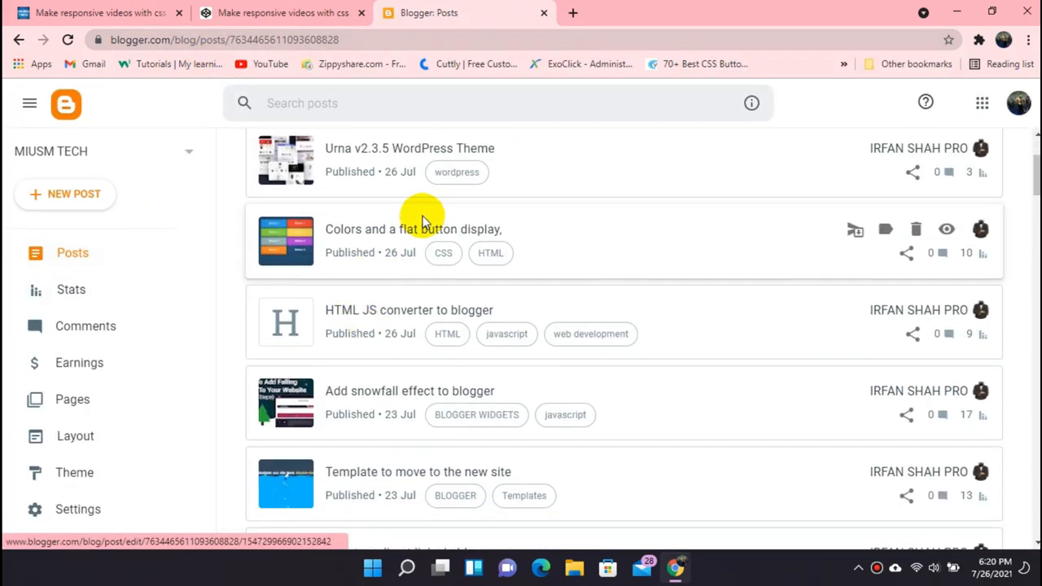
{"action": "mouse_move", "coordinate": [920, 415]}
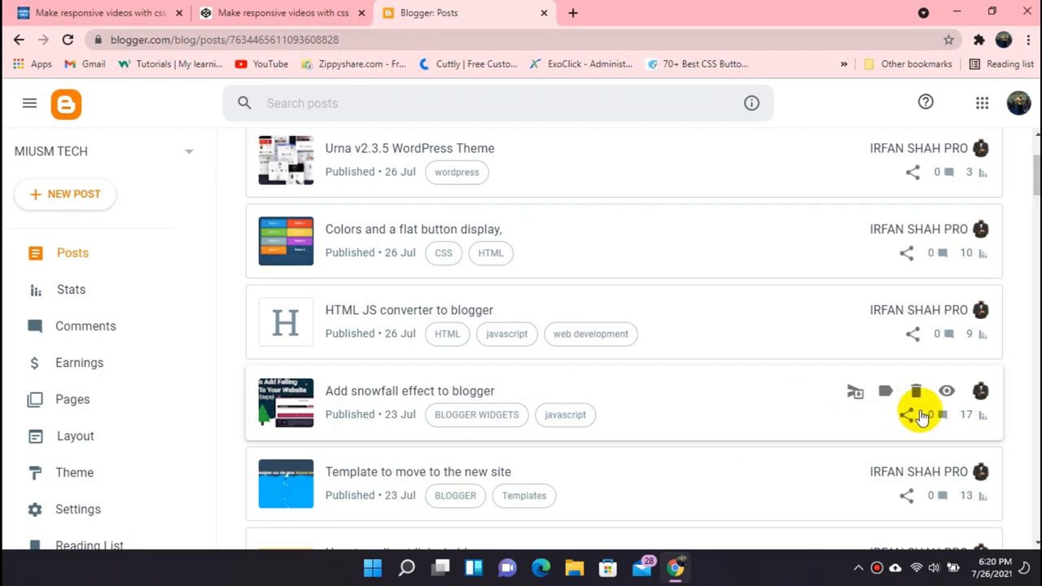
{"action": "left_click", "coordinate": [946, 390]}
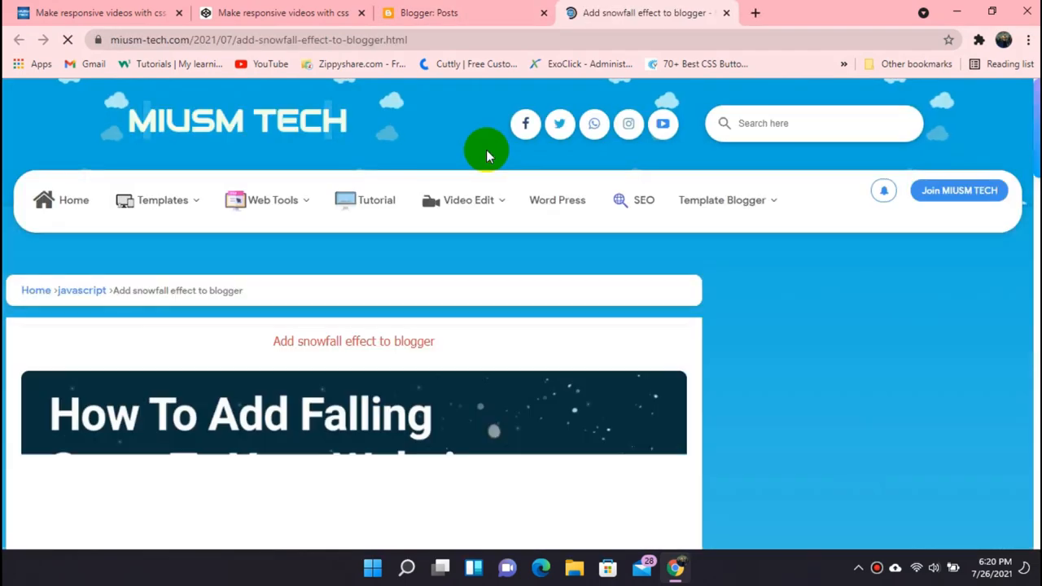
{"action": "scroll", "scroll_direction": "down", "scroll_amount": 3}
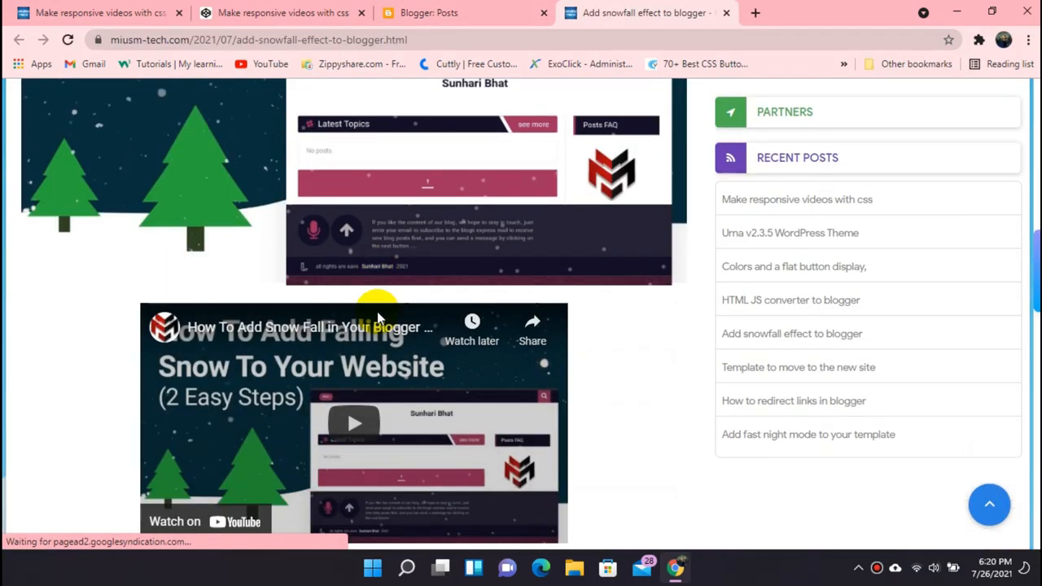
{"action": "scroll", "scroll_direction": "down", "scroll_amount": 3}
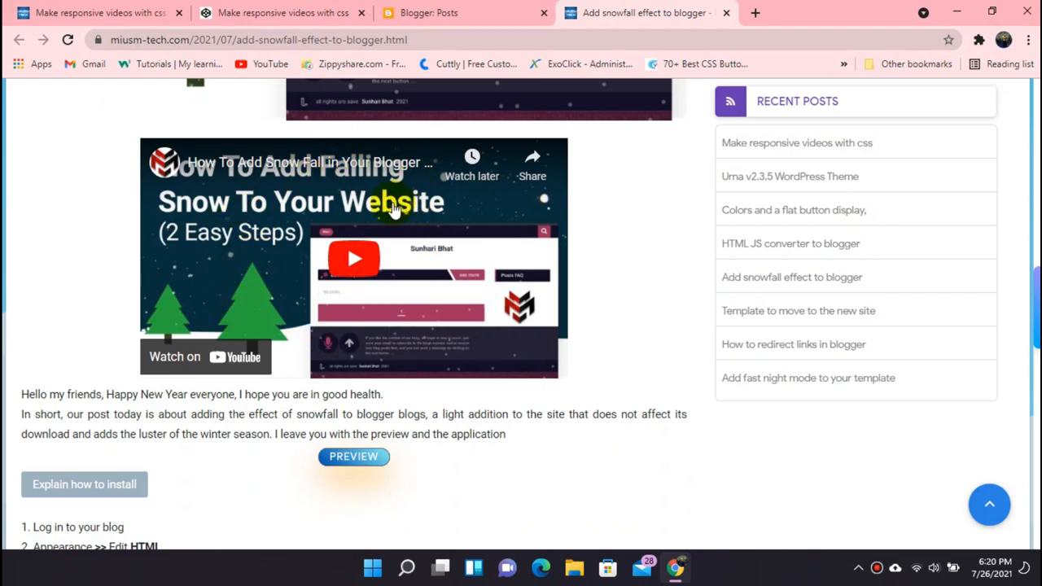
{"action": "mouse_move", "coordinate": [194, 383]}
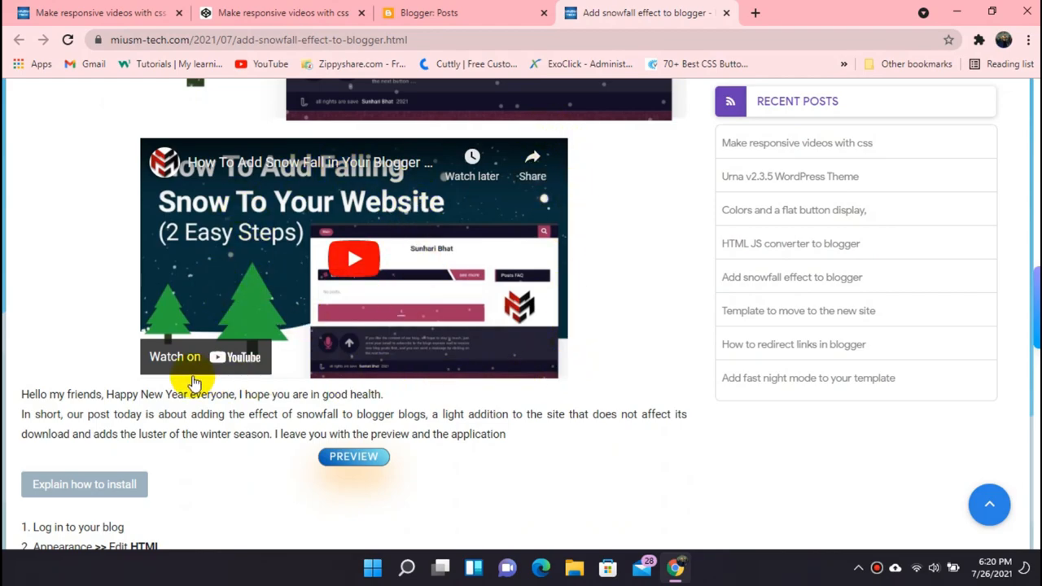
{"action": "mouse_move", "coordinate": [502, 186]}
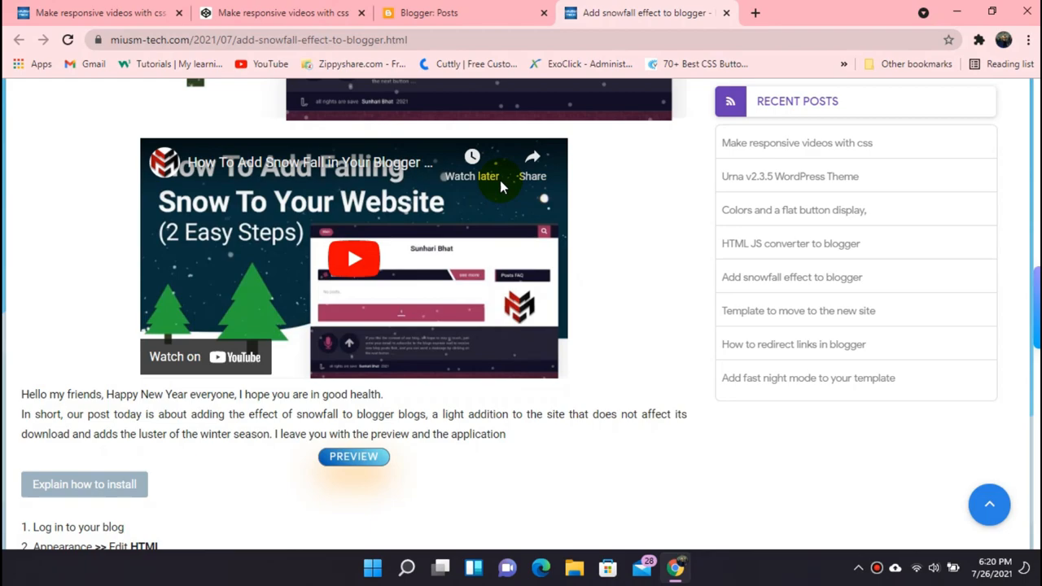
{"action": "mouse_move", "coordinate": [485, 273]}
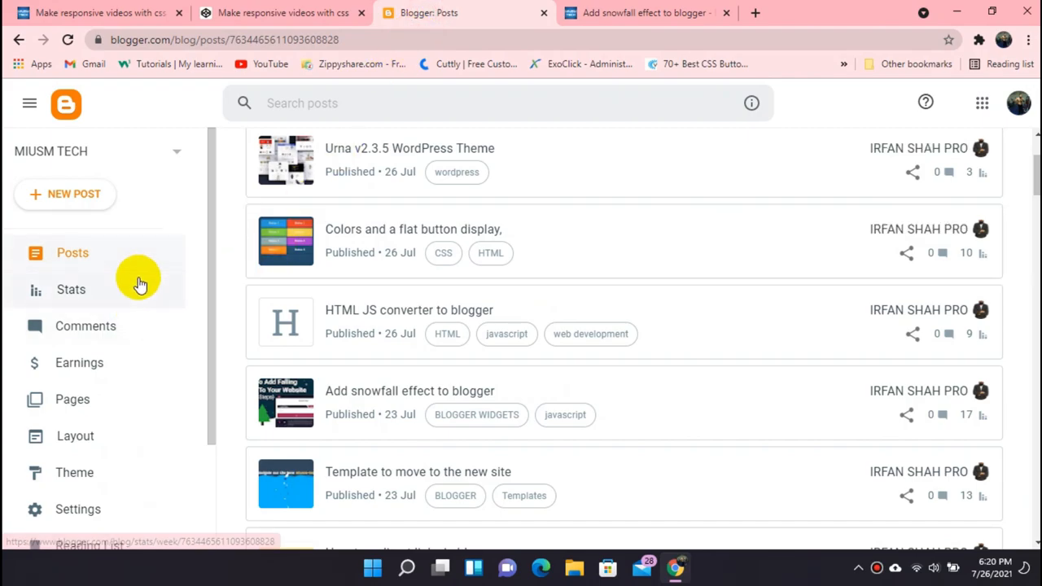
Go to Theme, choose Edit HTML, then return to the CodePen responsive-video pen
{"action": "left_click", "coordinate": [74, 472]}
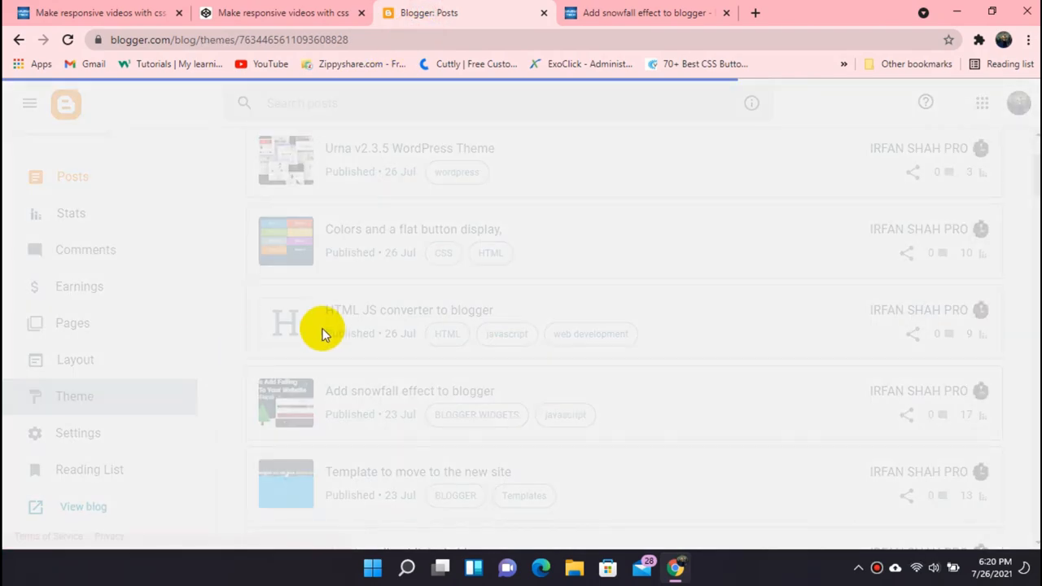
{"action": "left_click", "coordinate": [75, 396]}
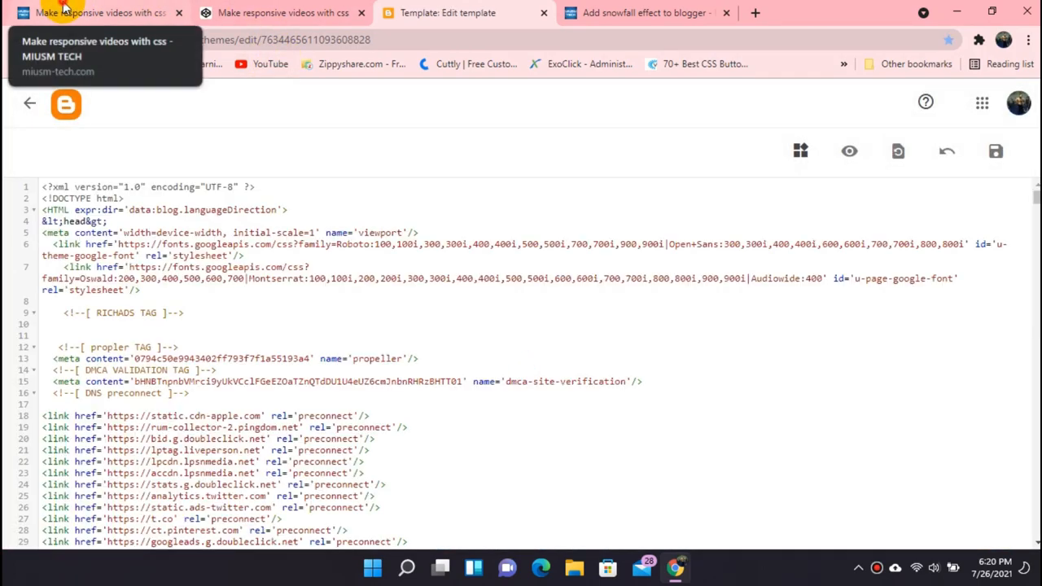
{"action": "left_click", "coordinate": [280, 13]}
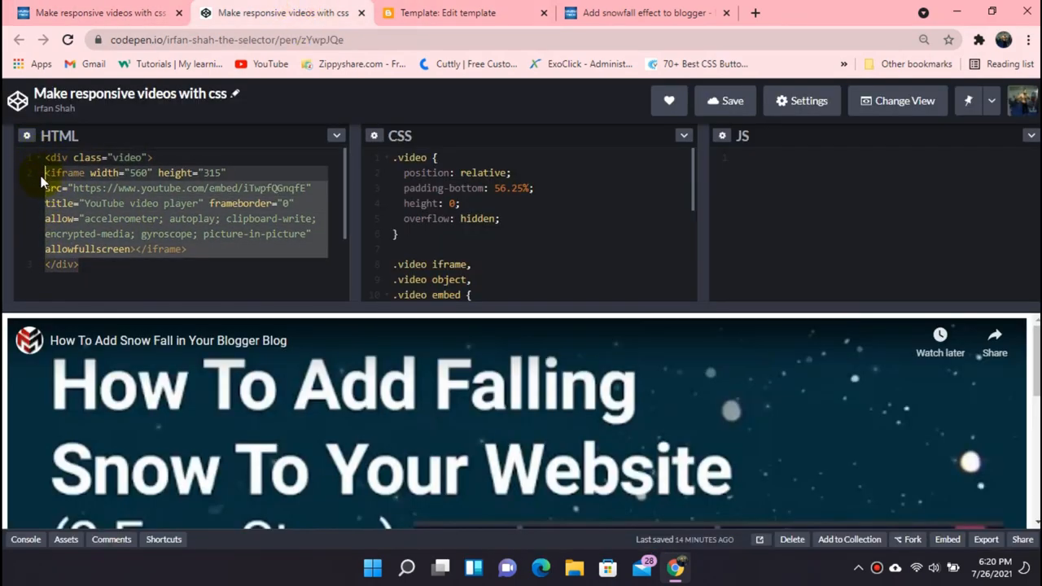
Look over the pen's video embed HTML code, then return to the live snowfall post
{"action": "left_click", "coordinate": [149, 157]}
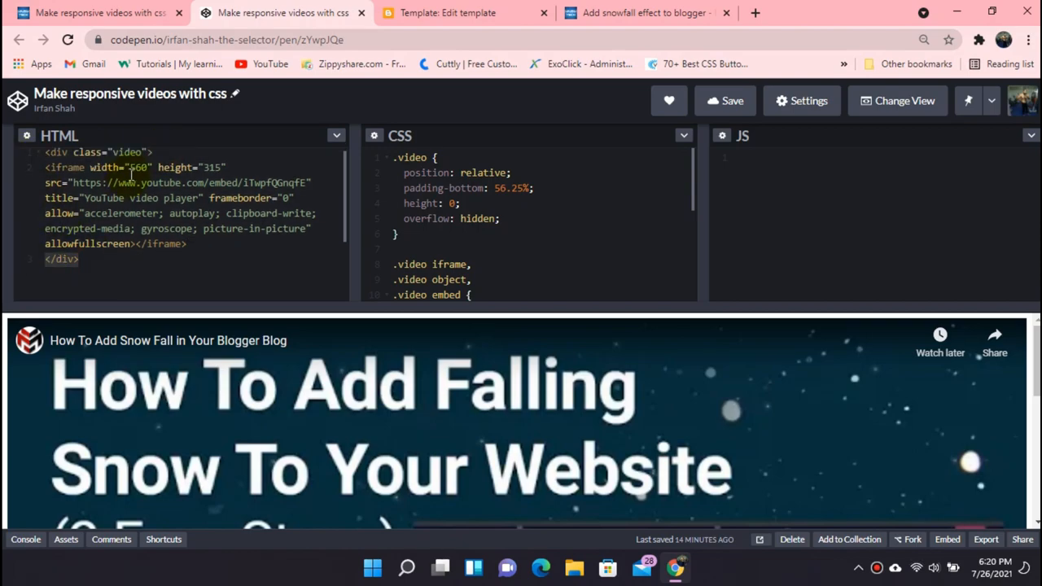
{"action": "left_click", "coordinate": [127, 280]}
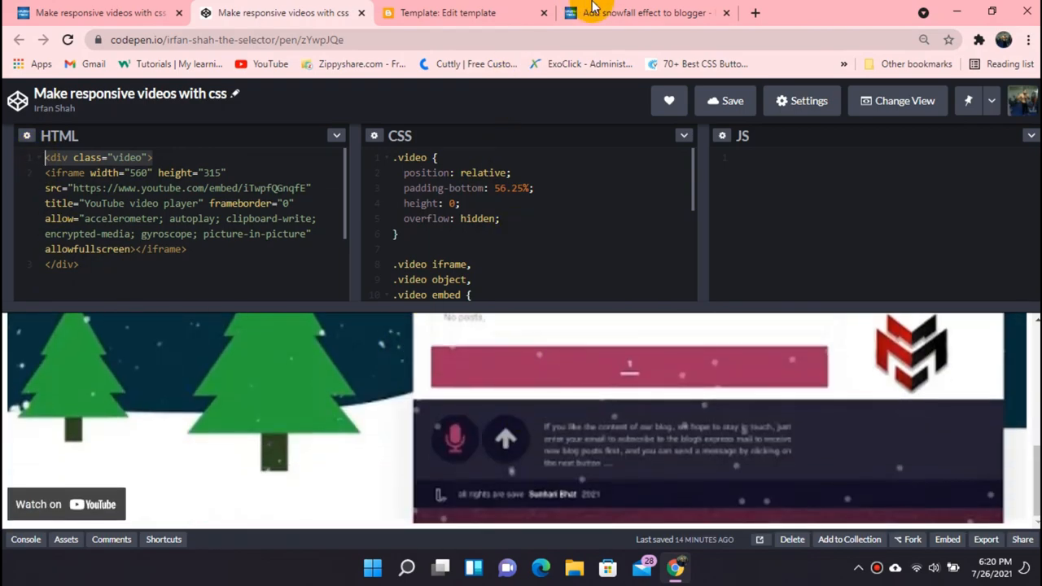
{"action": "left_click", "coordinate": [573, 26]}
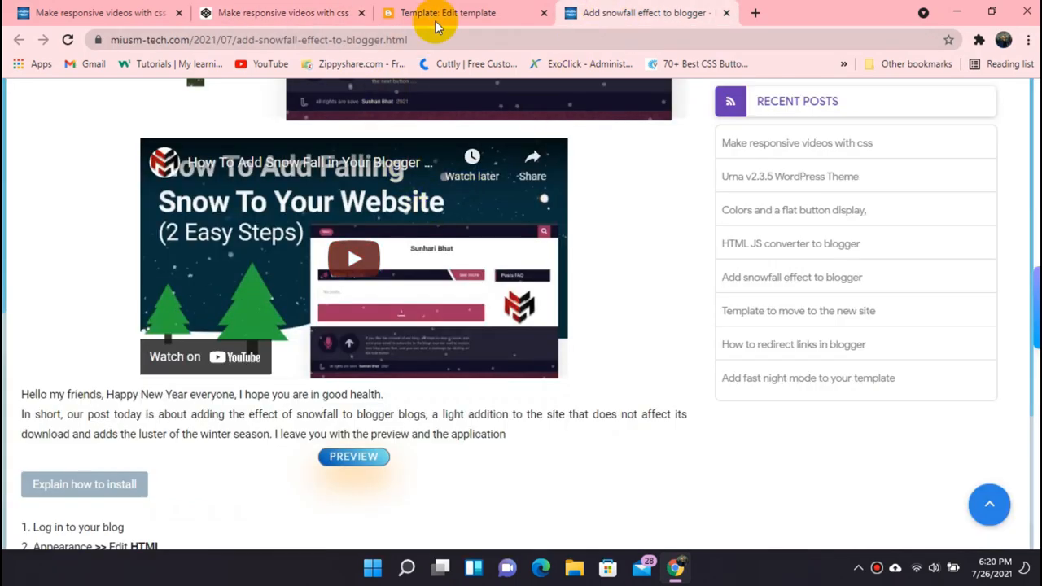
In the template editor, search the theme code for <head
{"action": "left_click", "coordinate": [446, 13]}
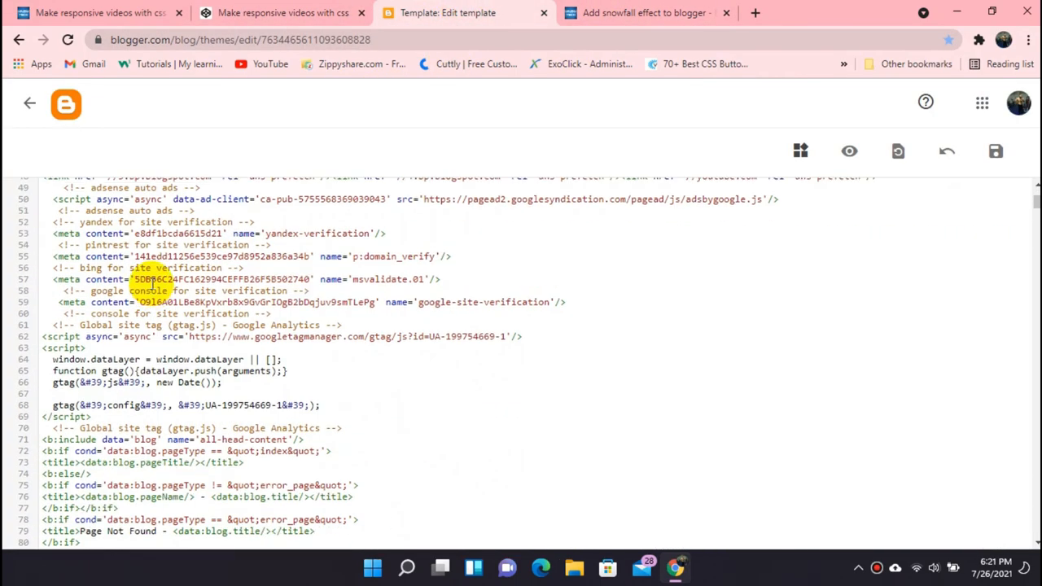
{"action": "scroll", "scroll_direction": "down", "scroll_amount": 3}
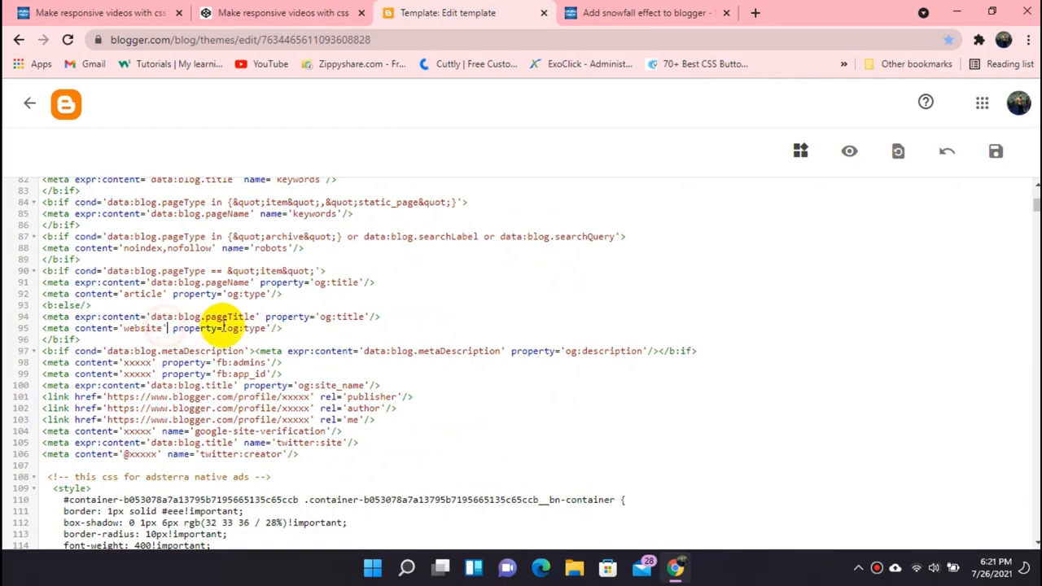
{"action": "key", "text": "ctrl+f"}
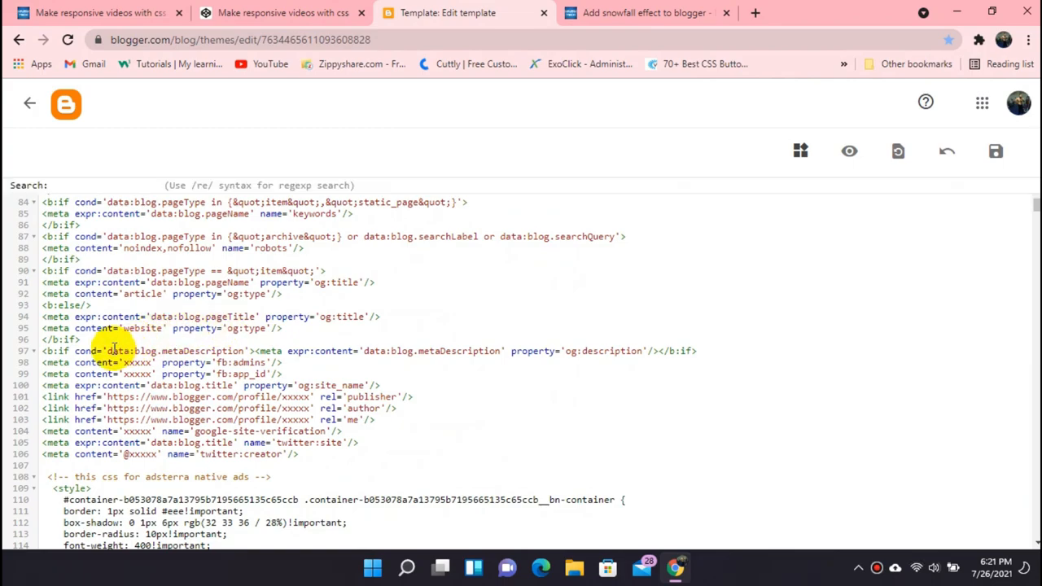
{"action": "type", "text": "<head"}
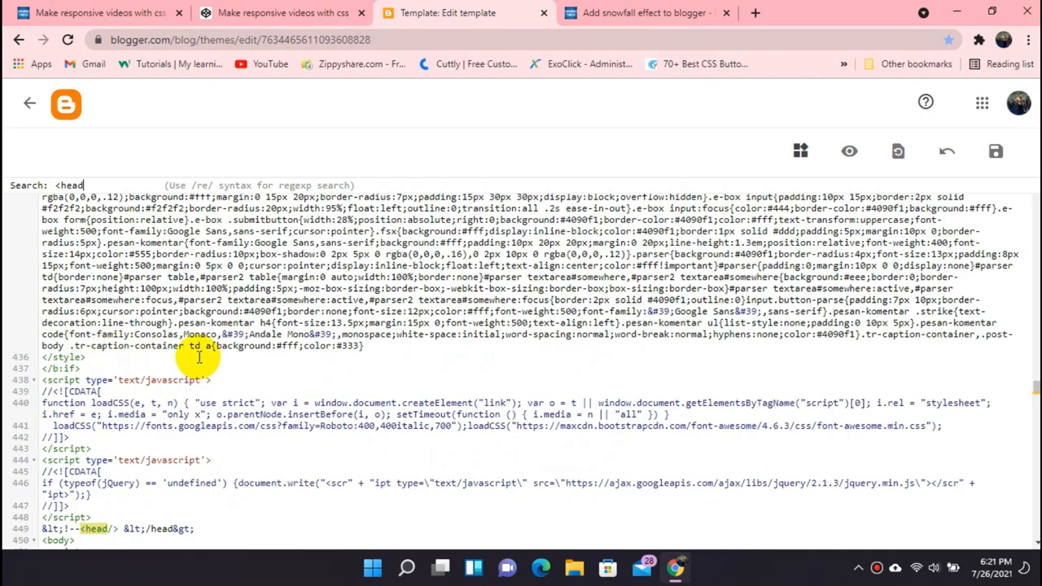
Scroll to the adsterra native ads <style> block near the head section
{"action": "scroll", "scroll_direction": "up", "scroll_amount": 3}
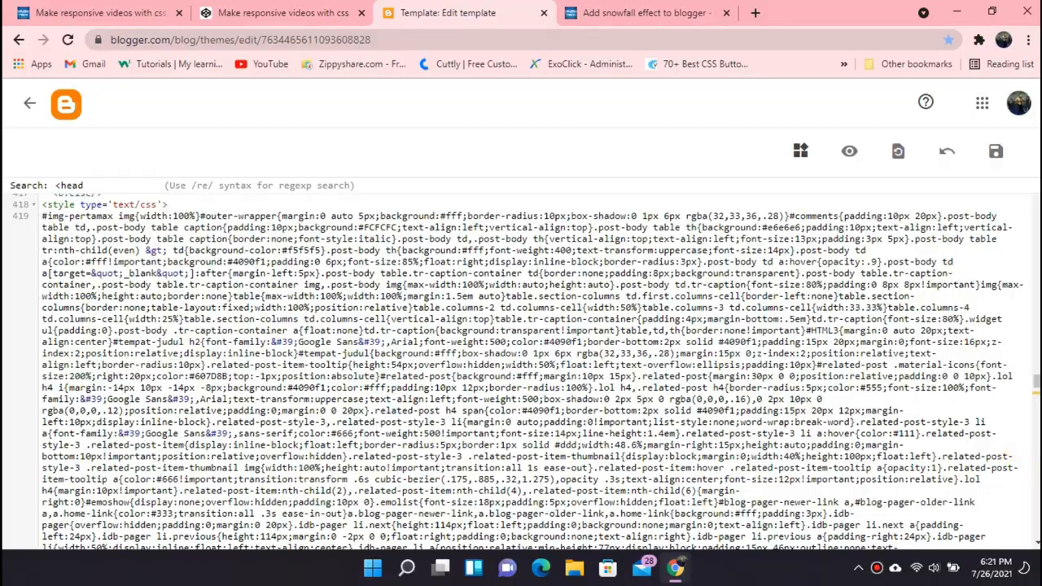
{"action": "scroll", "scroll_direction": "up", "scroll_amount": 3}
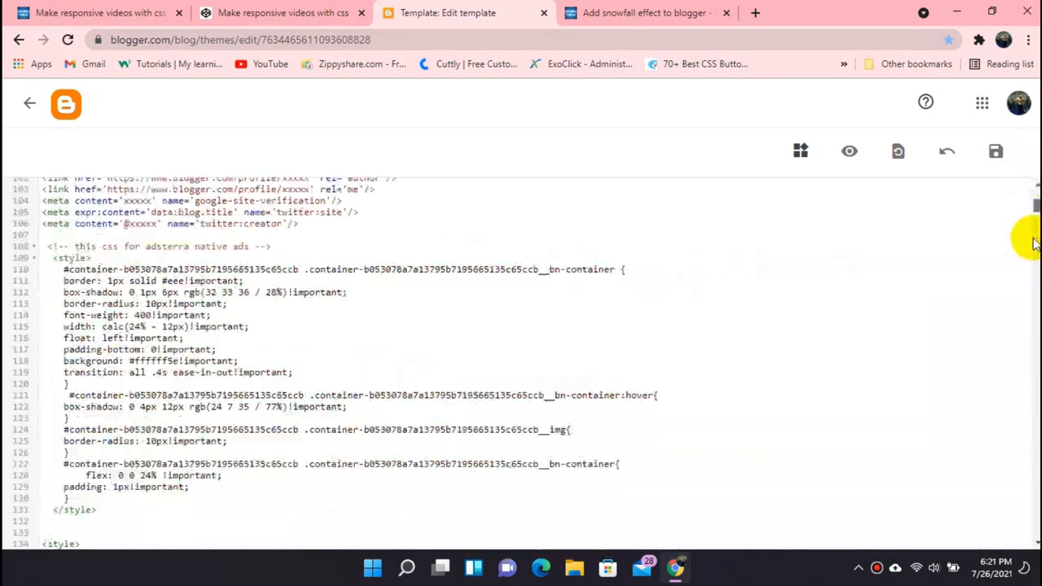
{"action": "scroll", "scroll_direction": "down", "scroll_amount": 3}
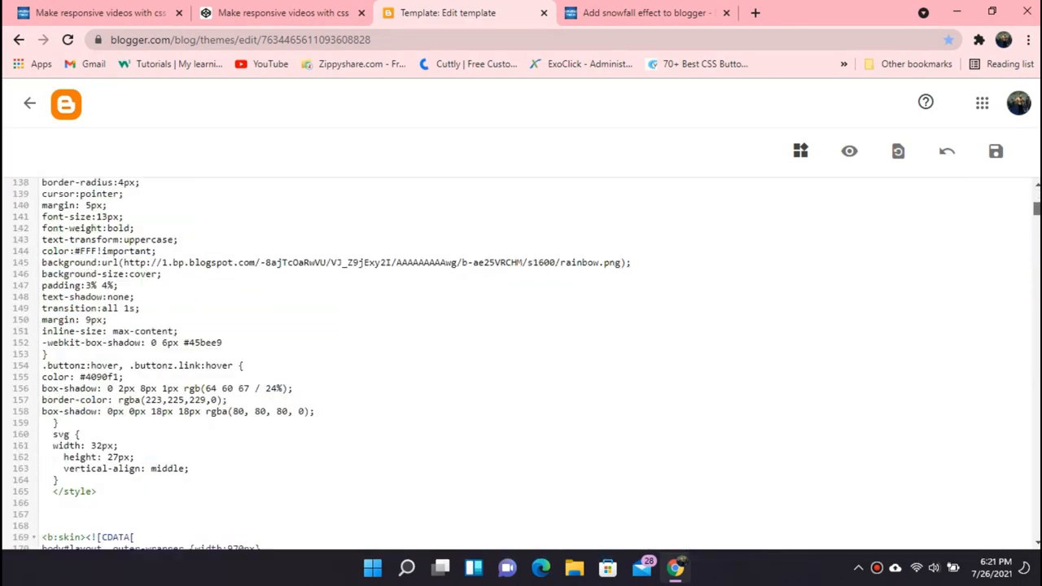
{"action": "scroll", "scroll_direction": "up", "scroll_amount": 3}
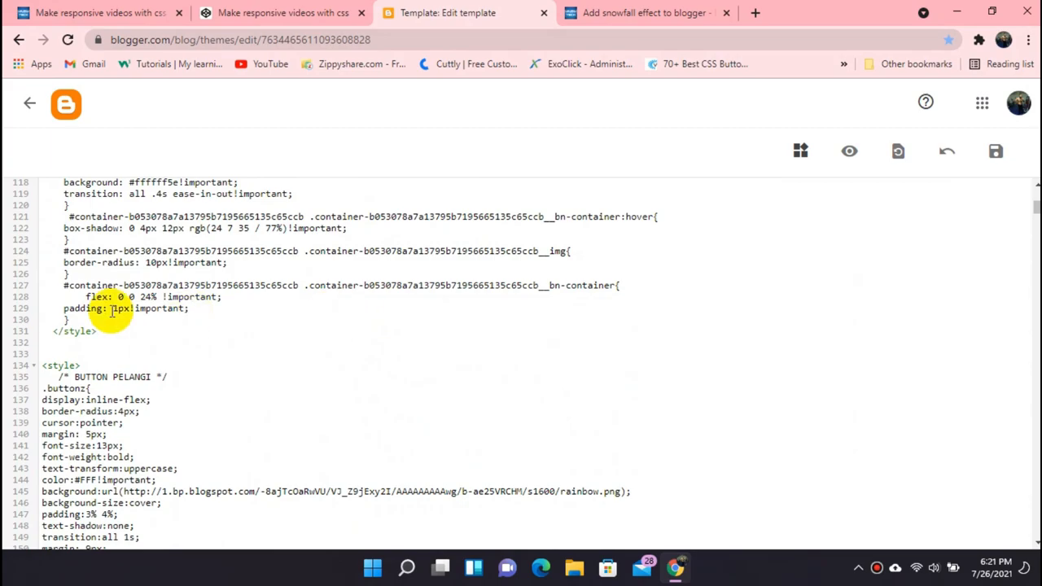
{"action": "scroll", "scroll_direction": "up", "scroll_amount": 3}
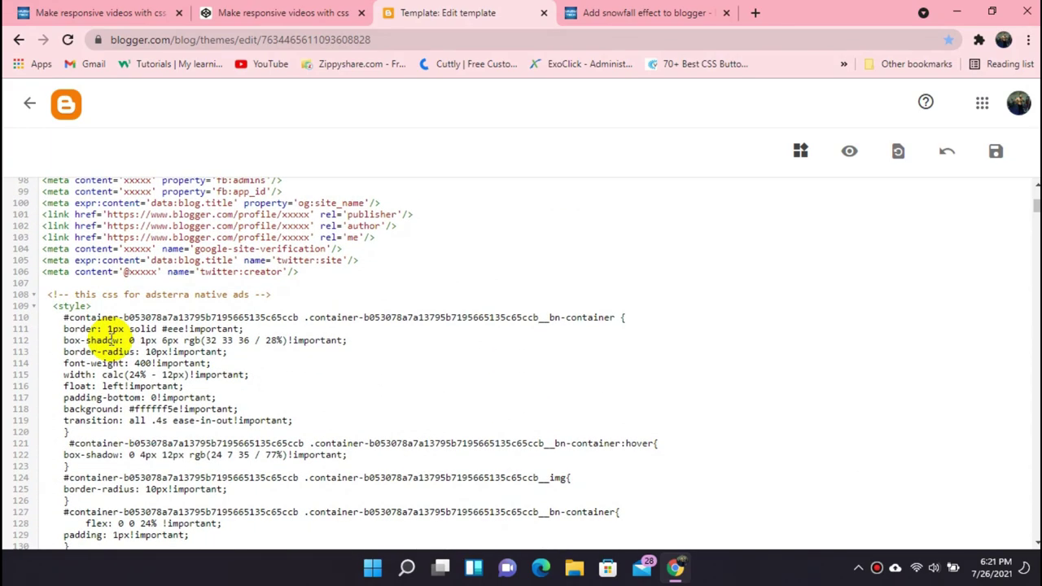
{"action": "scroll", "scroll_direction": "down", "scroll_amount": 3}
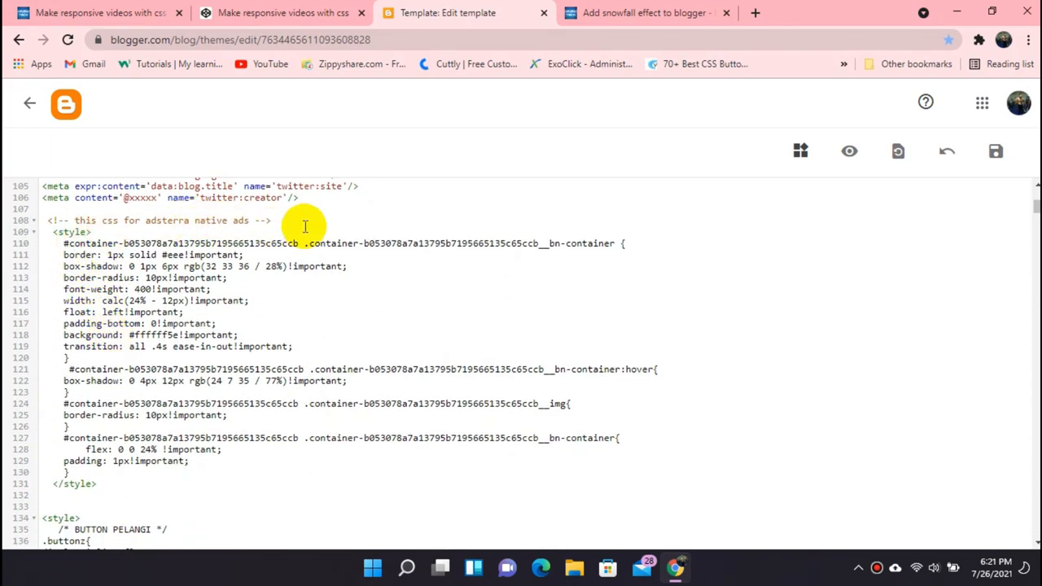
{"action": "scroll", "scroll_direction": "down", "scroll_amount": 3}
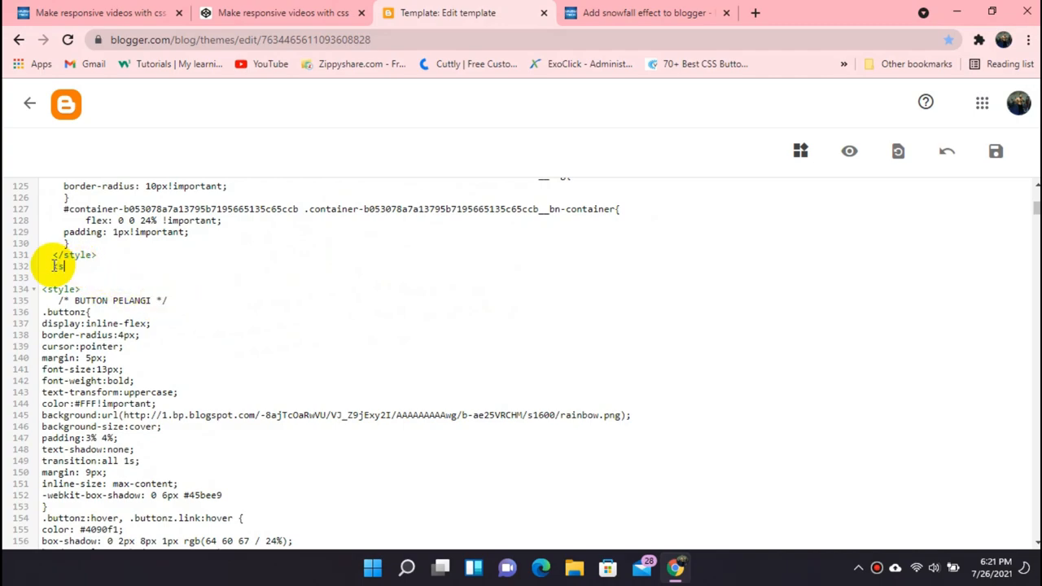
Add an empty <style></style> block after the adsterra ad styles, fixing the closing tag spelling
{"action": "type", "text": "style>"}
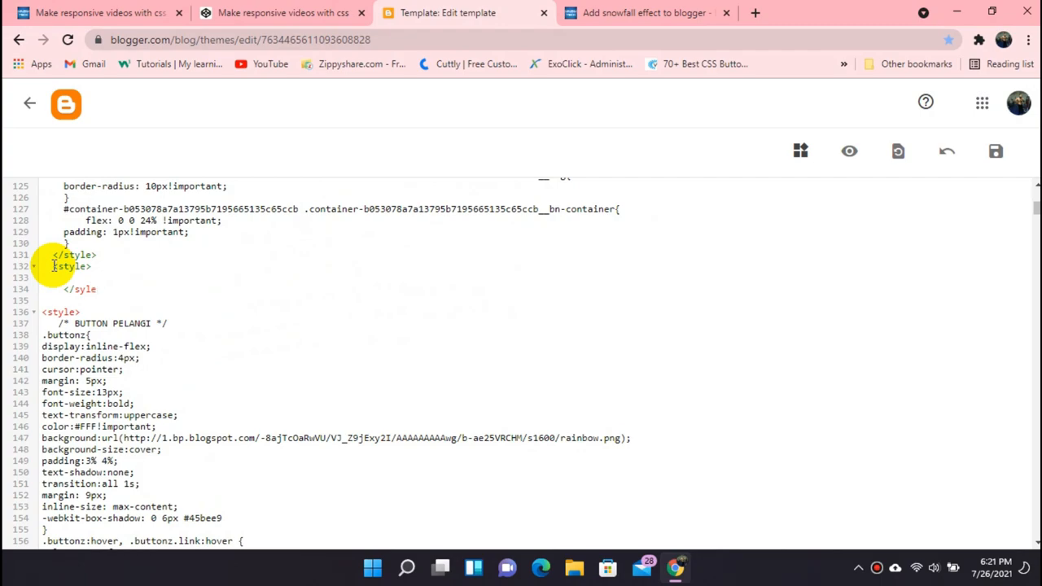
{"action": "key", "text": "Backspace"}
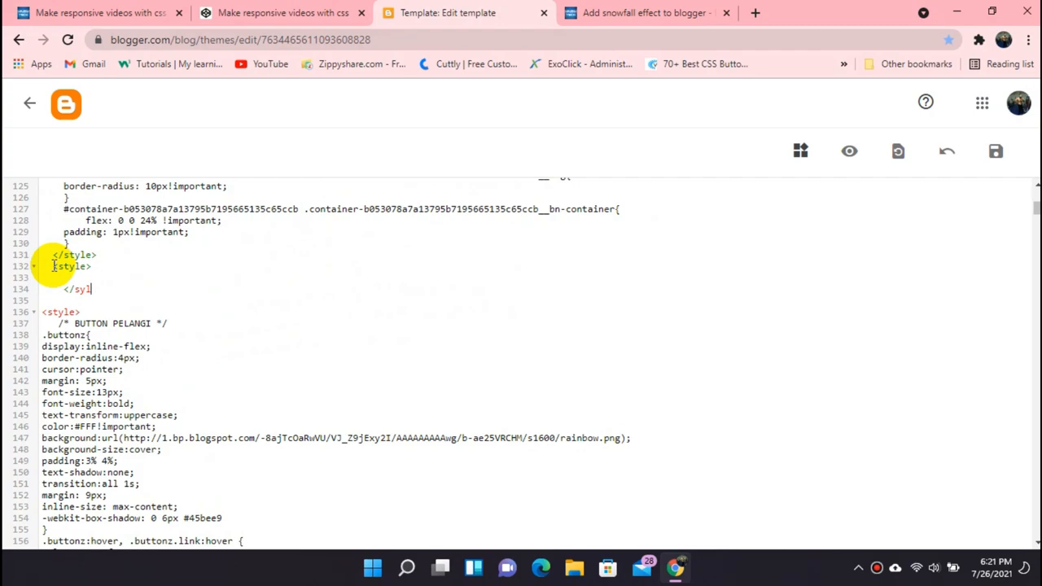
{"action": "type", "text": "e"}
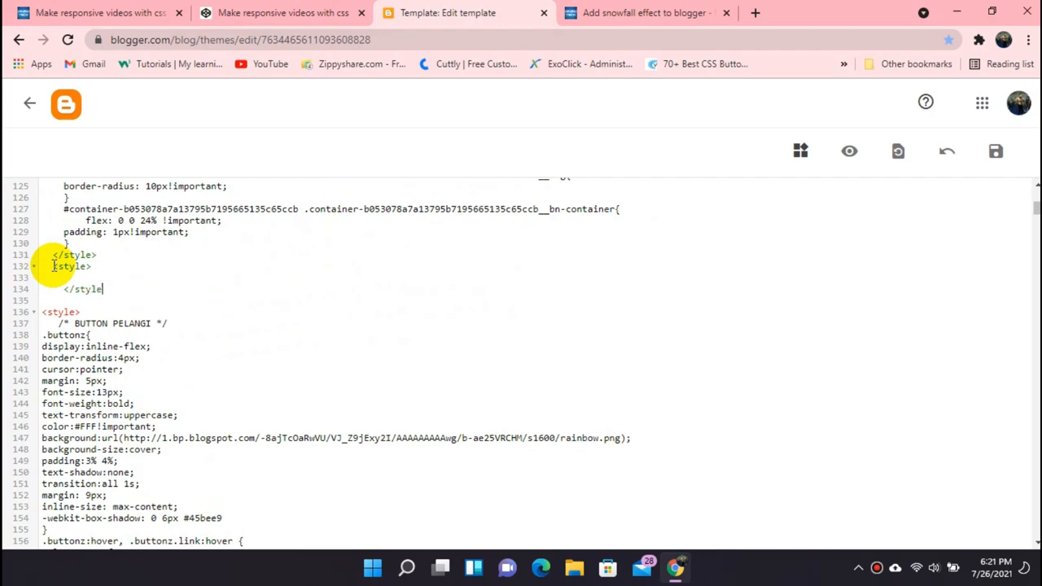
{"action": "type", "text": ">"}
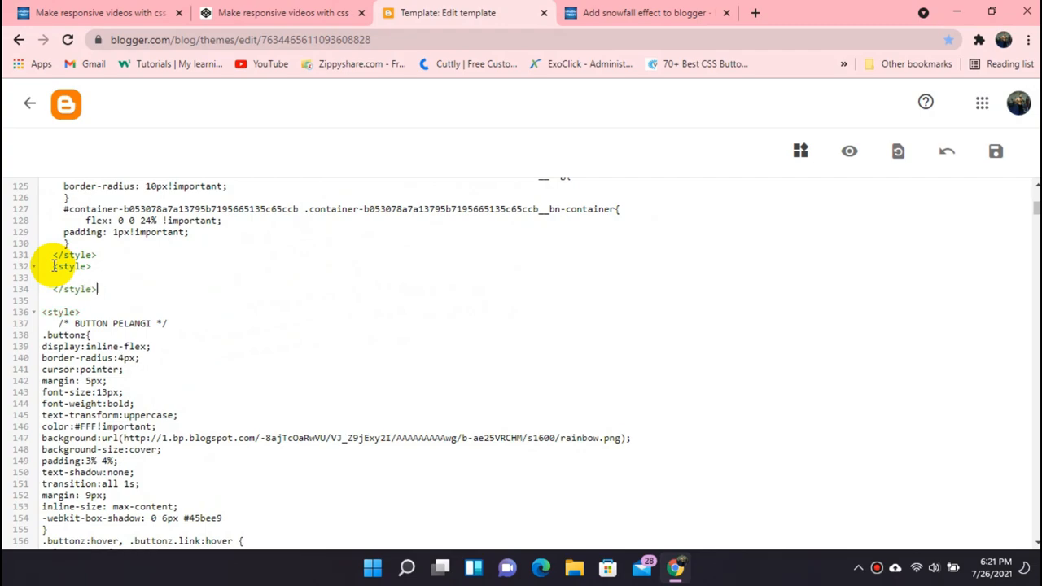
Insert the comment <!-- video responsive frame css --> on a new line above the style block
{"action": "left_click", "coordinate": [127, 251]}
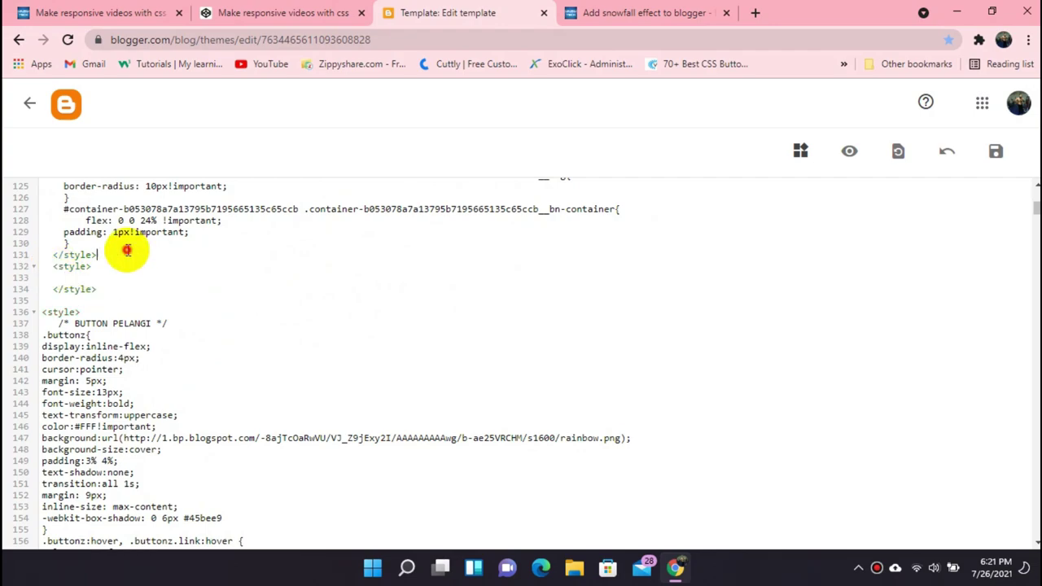
{"action": "key", "text": "enter"}
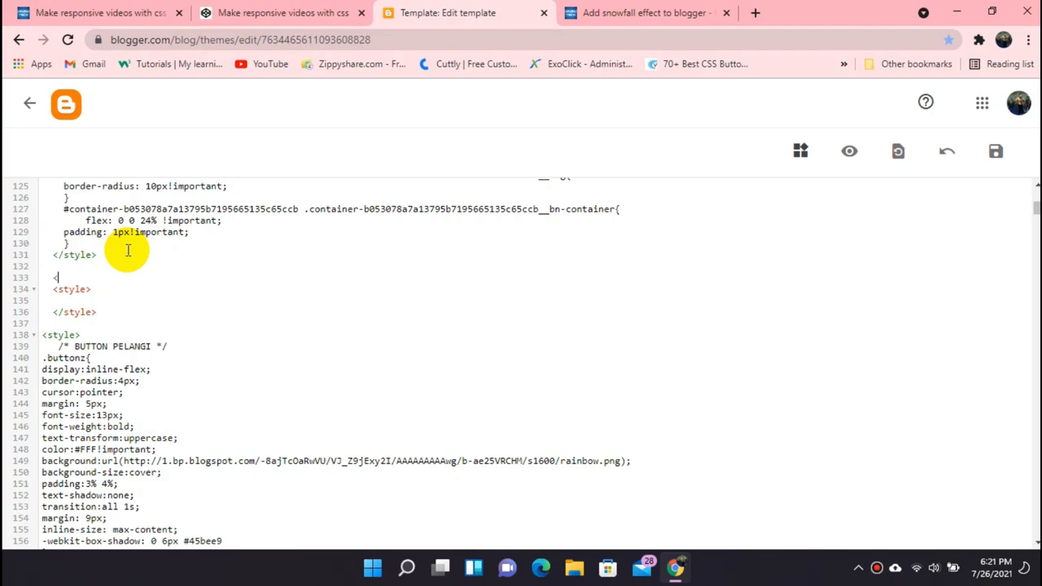
{"action": "type", "text": "!--"}
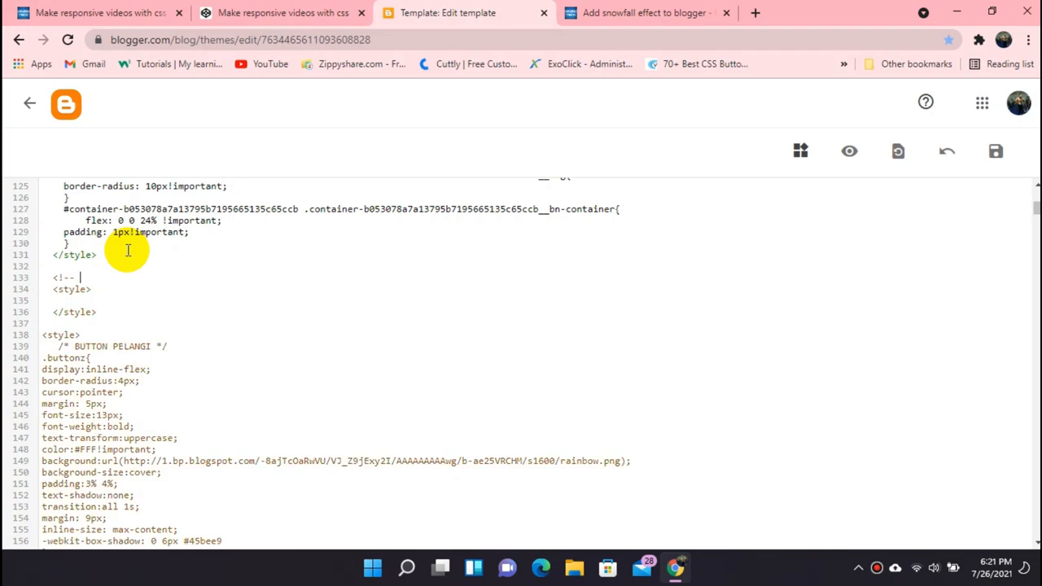
{"action": "type", "text": "video"}
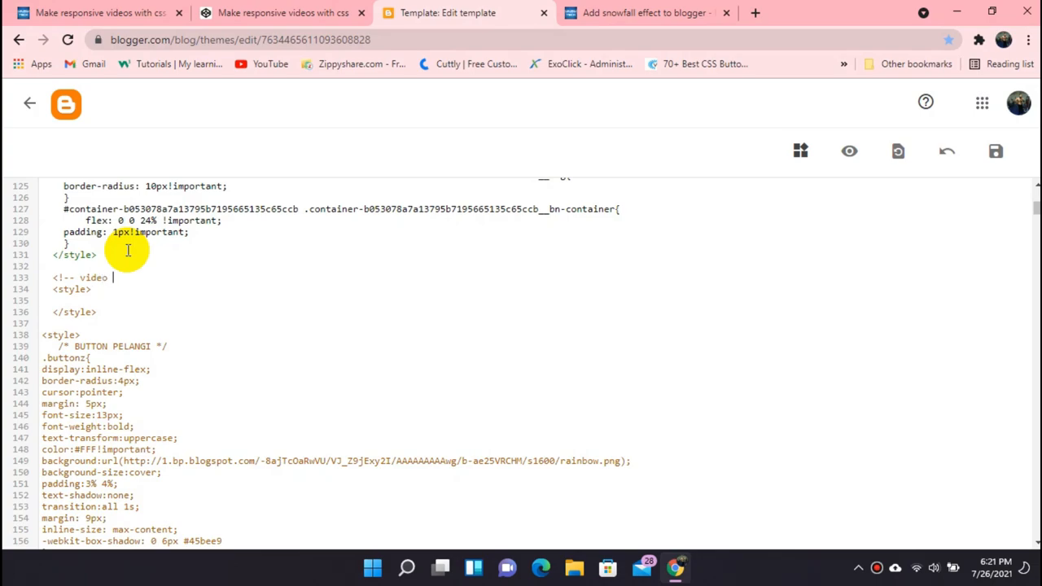
{"action": "type", "text": "responsive f"}
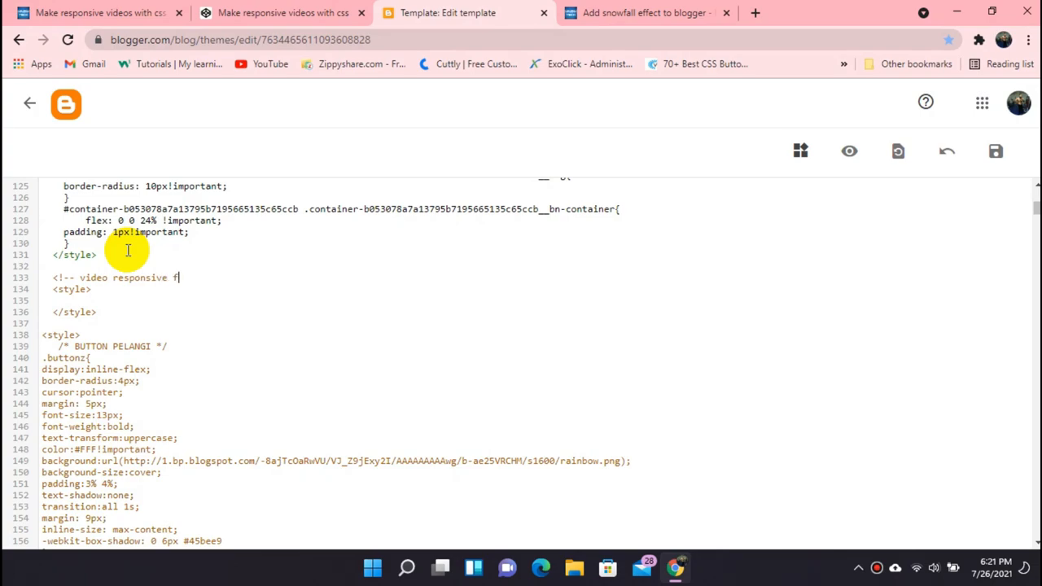
{"action": "type", "text": "rame css"}
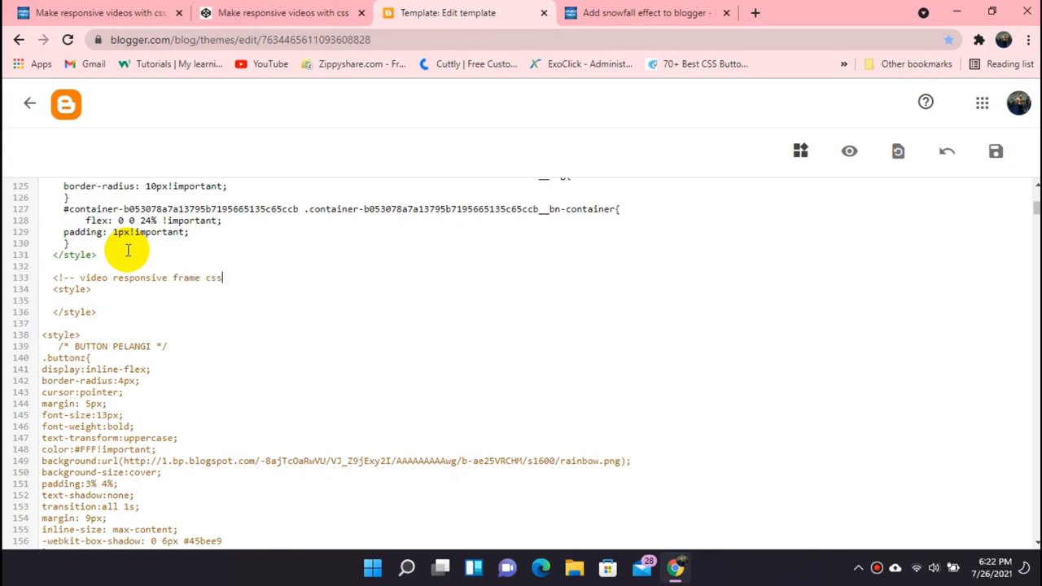
{"action": "type", "text": "-->"}
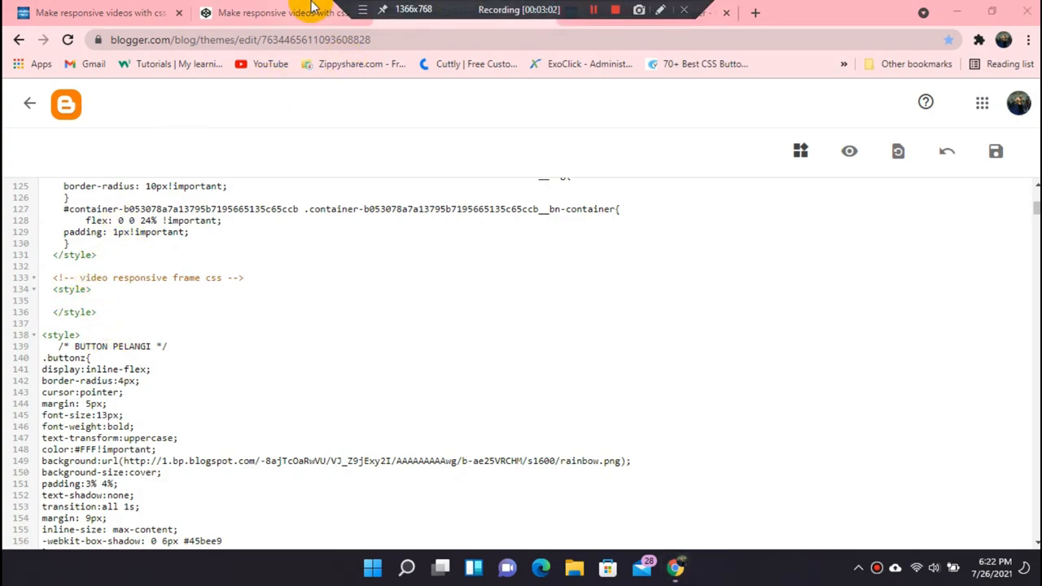
Copy the pen's .video and .video iframe/object/embed CSS rules into the new style block
{"action": "left_click", "coordinate": [280, 13]}
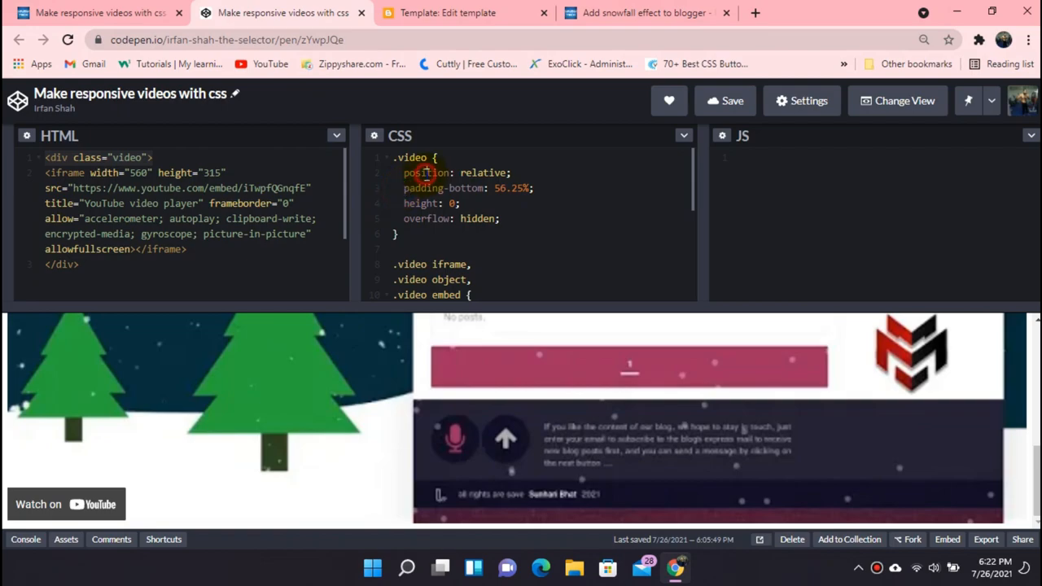
{"action": "right_click", "coordinate": [410, 189]}
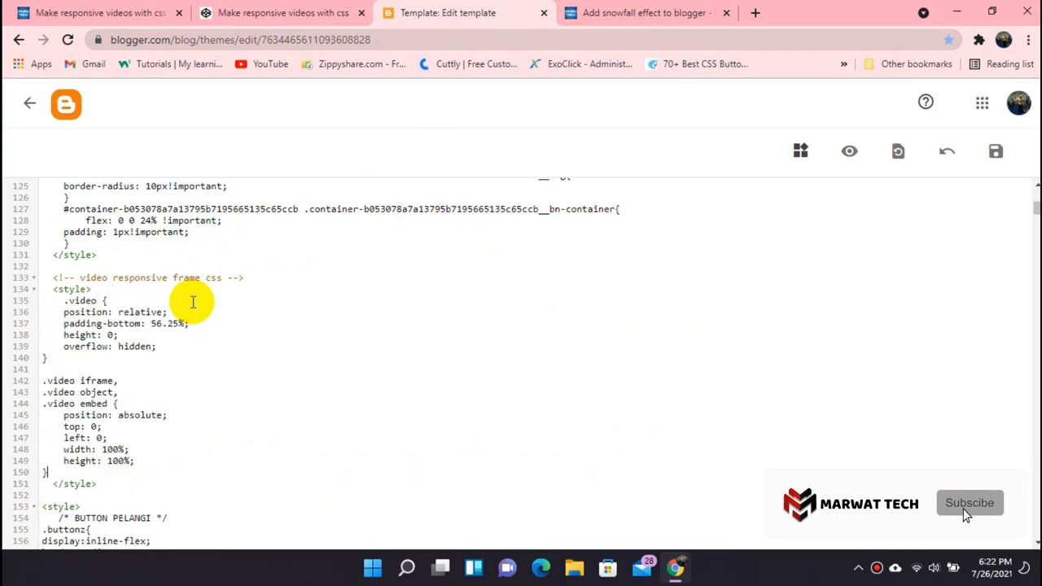
{"action": "scroll", "scroll_direction": "down", "scroll_amount": 3}
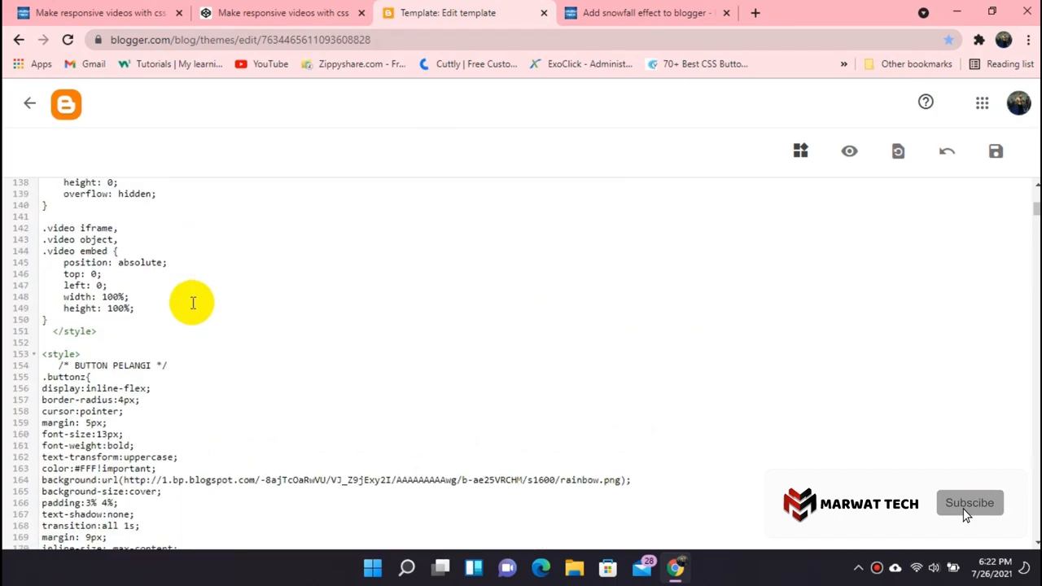
{"action": "scroll", "scroll_direction": "up", "scroll_amount": 3}
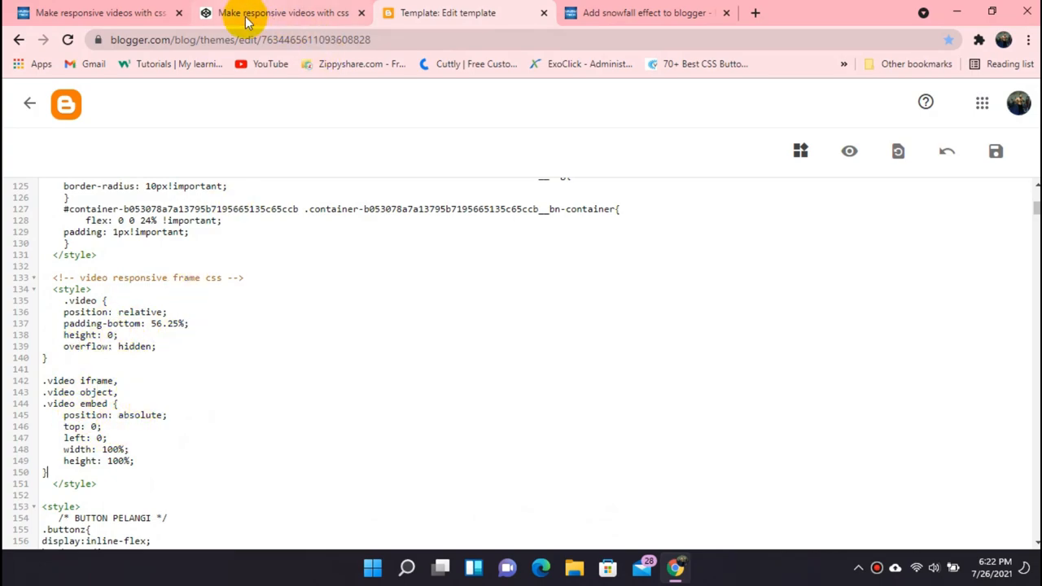
Save the theme with the video CSS, leave the editor and go to the Posts list
{"action": "left_click", "coordinate": [283, 13]}
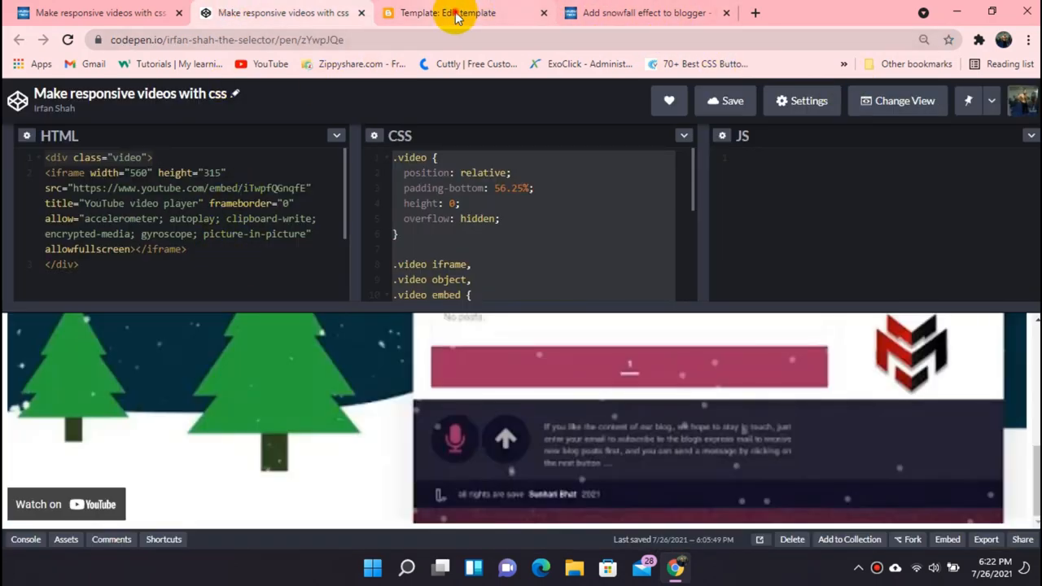
{"action": "left_click", "coordinate": [446, 13]}
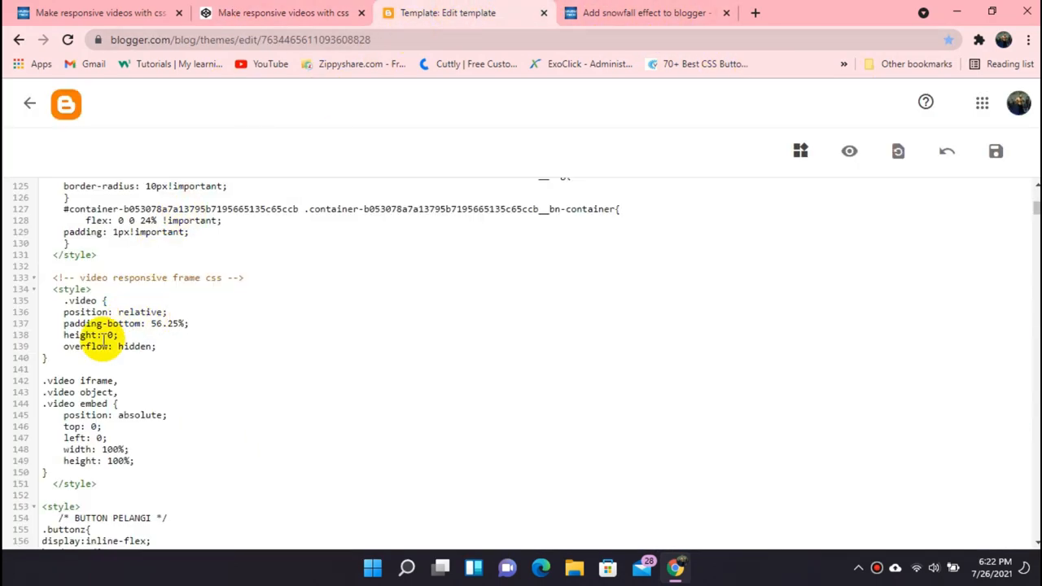
{"action": "left_click", "coordinate": [997, 152]}
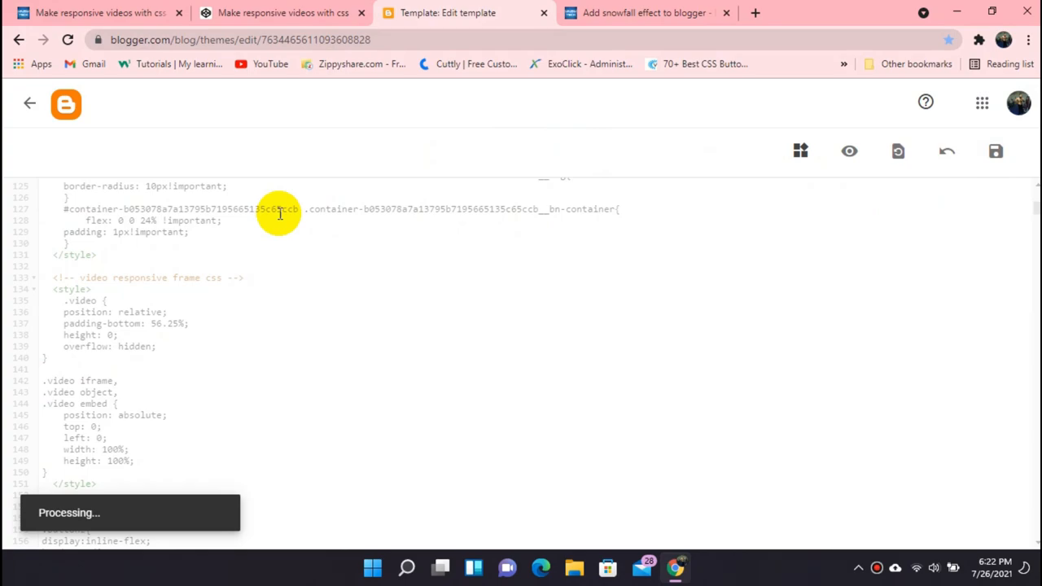
{"action": "left_click", "coordinate": [996, 149]}
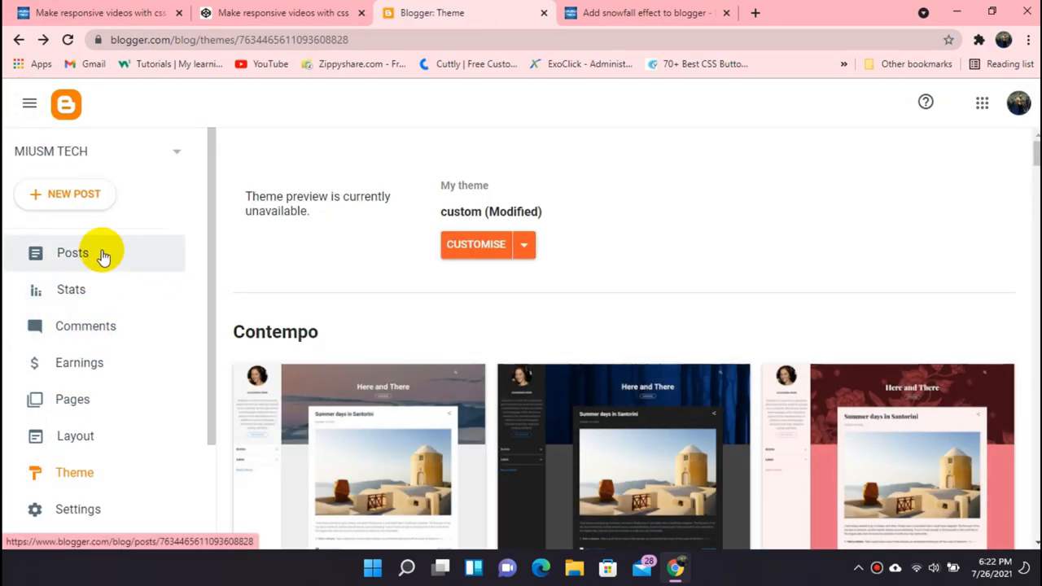
{"action": "left_click", "coordinate": [71, 253]}
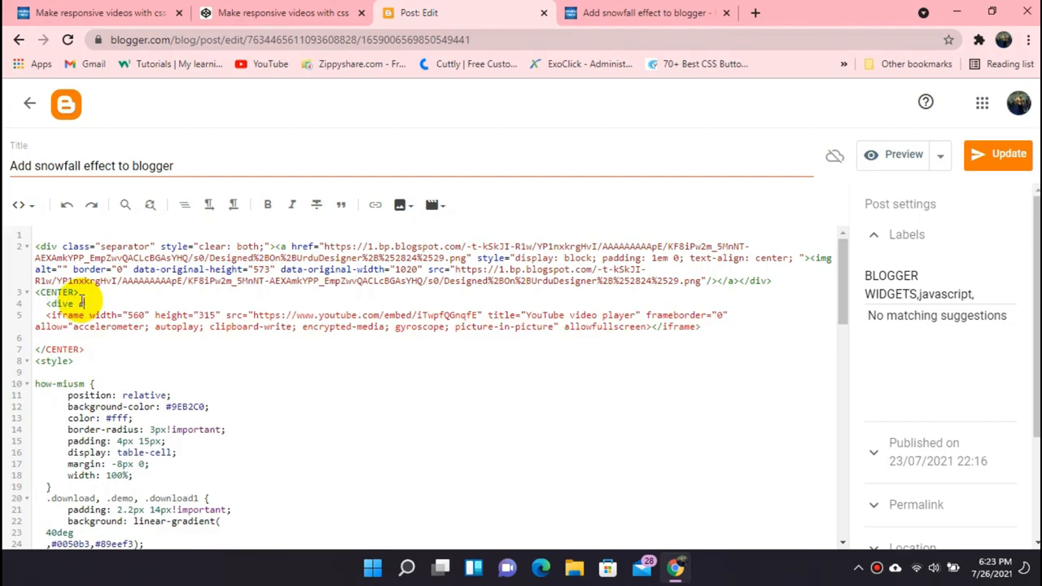
Wrap the post's YouTube iframe in <div class="video">...</div> in HTML view
{"action": "type", "text": "class=\""}
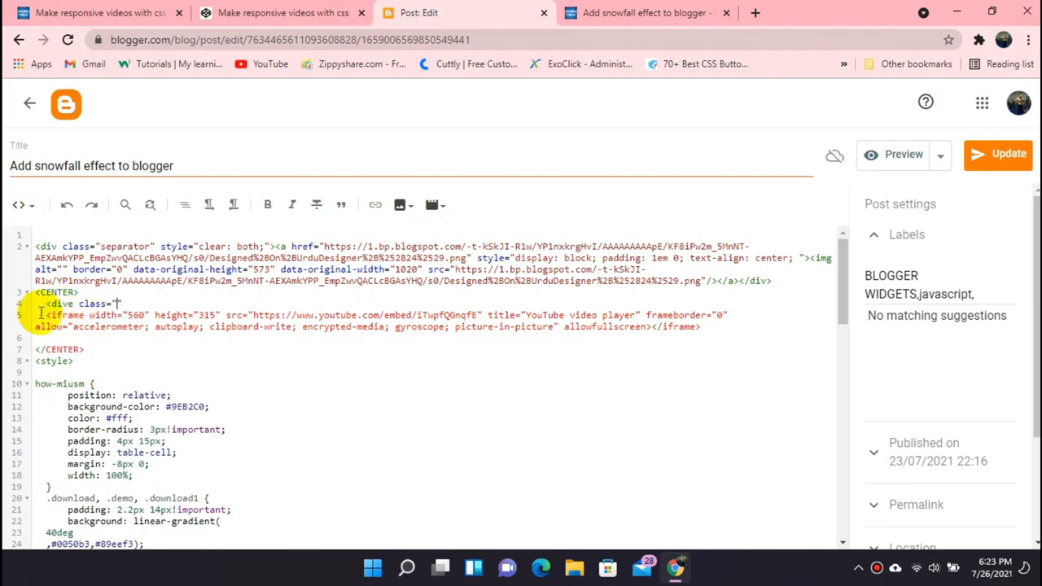
{"action": "type", "text": "vid"}
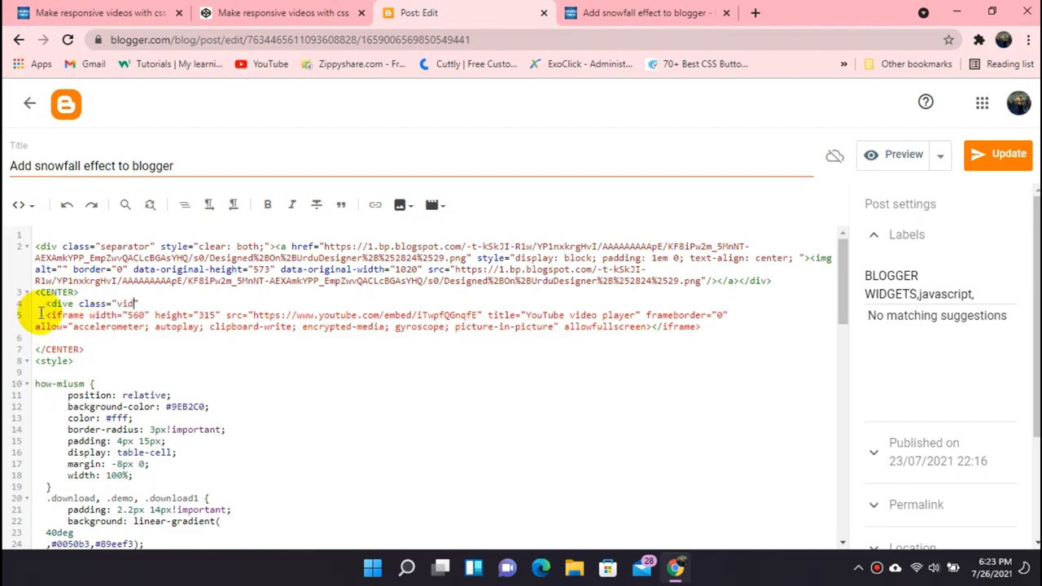
{"action": "type", "text": "eo"}
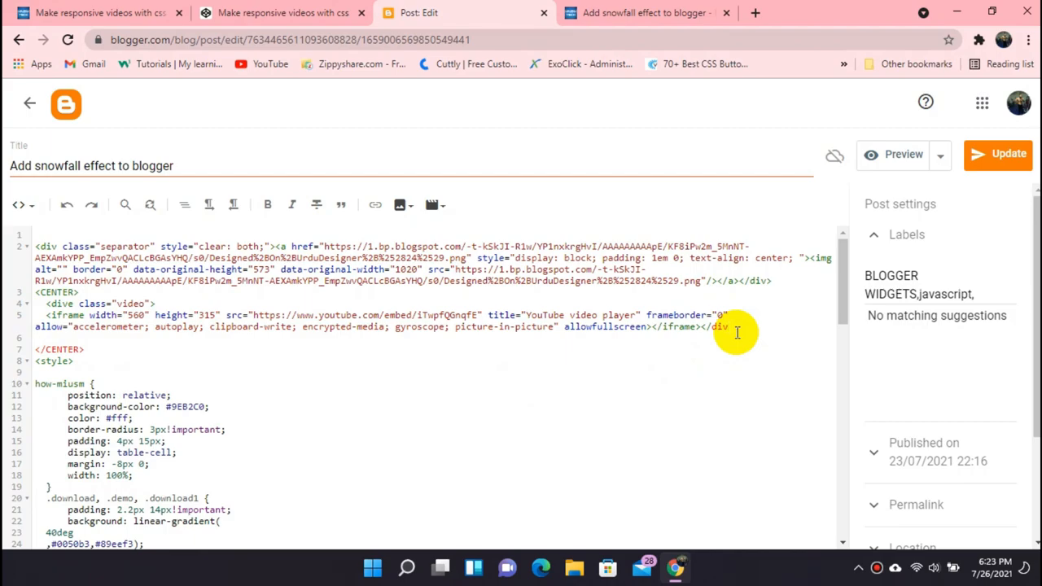
{"action": "mouse_move", "coordinate": [502, 336]}
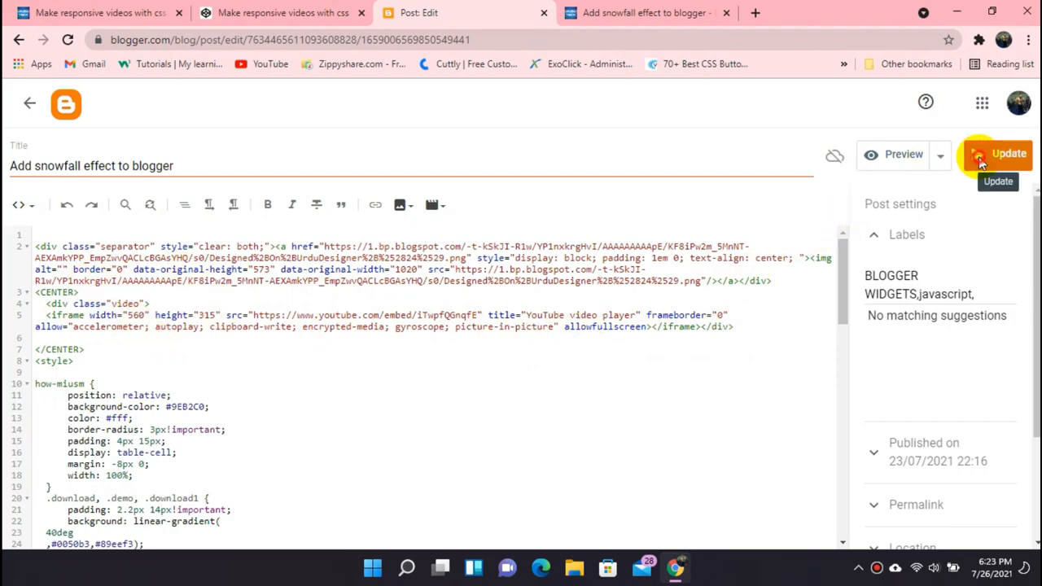
Update the post and reload the live page to see the full-width video
{"action": "left_click", "coordinate": [1009, 153]}
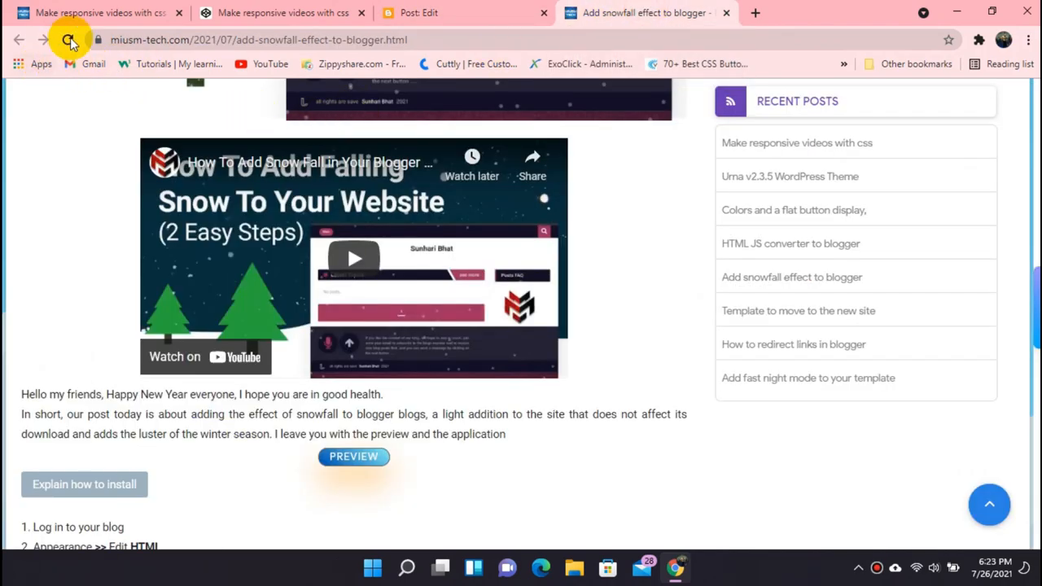
{"action": "left_click", "coordinate": [68, 39]}
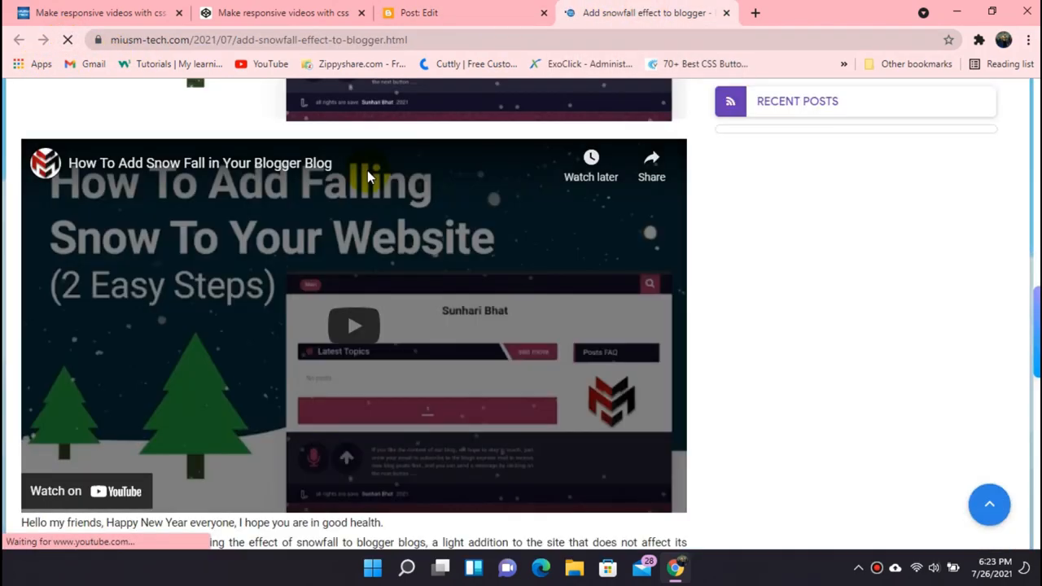
{"action": "scroll", "scroll_direction": "down", "scroll_amount": 3}
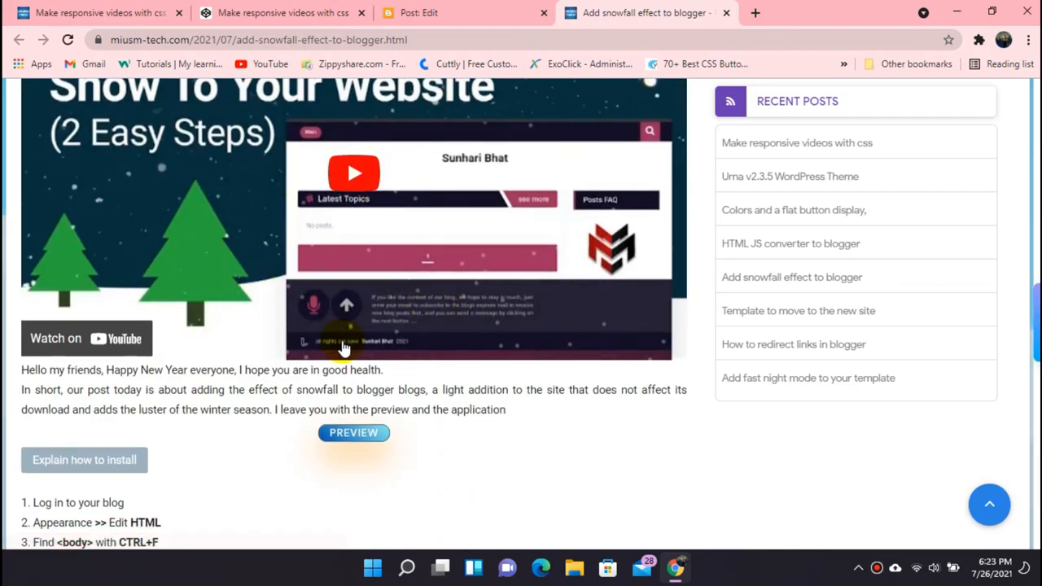
{"action": "scroll", "scroll_direction": "up", "scroll_amount": 3}
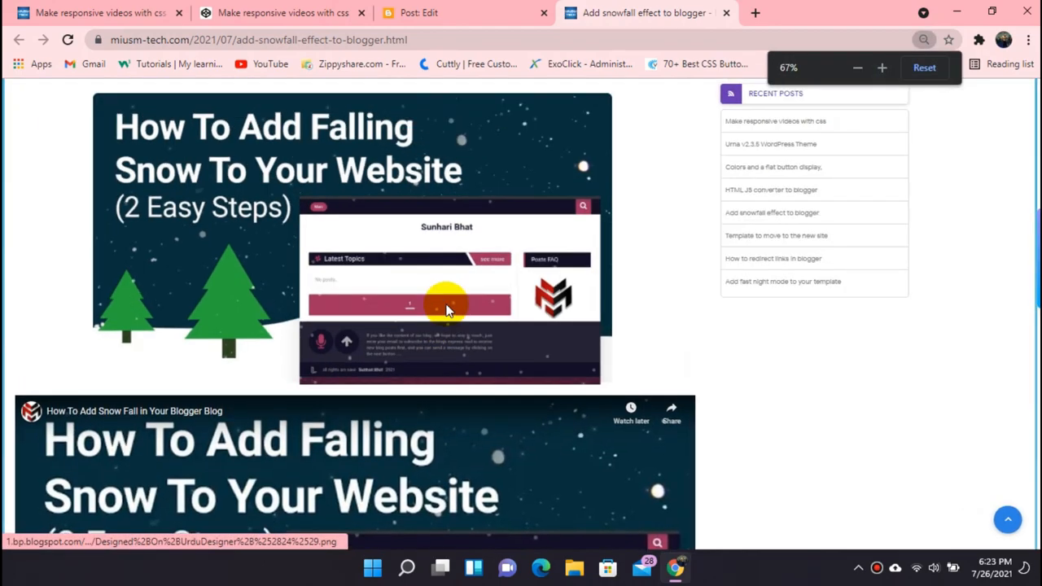
Zoom the browser and scroll to check the video resizes with the content width
{"action": "left_click", "coordinate": [857, 69]}
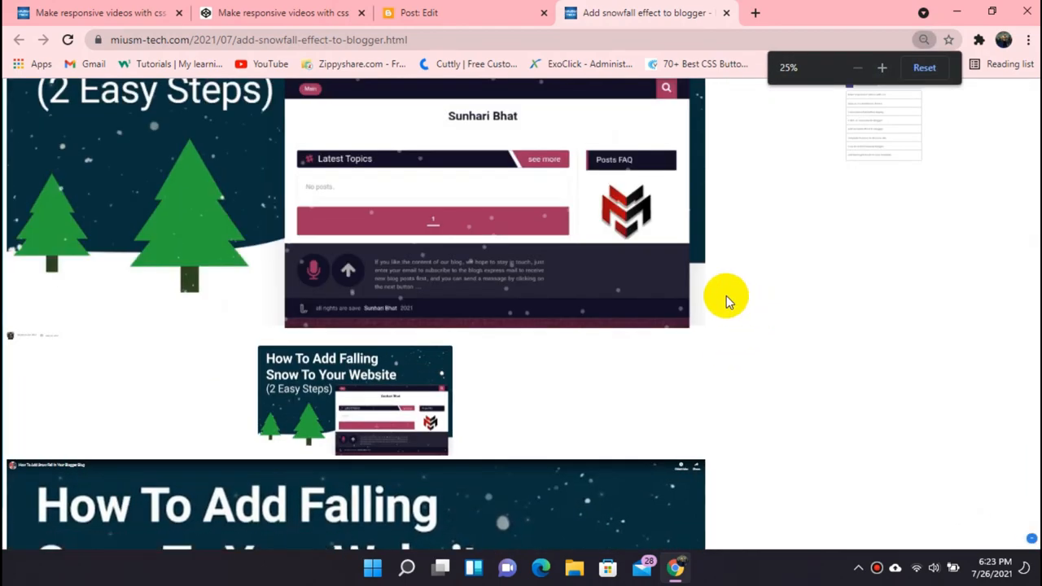
{"action": "scroll", "scroll_direction": "down", "scroll_amount": 3}
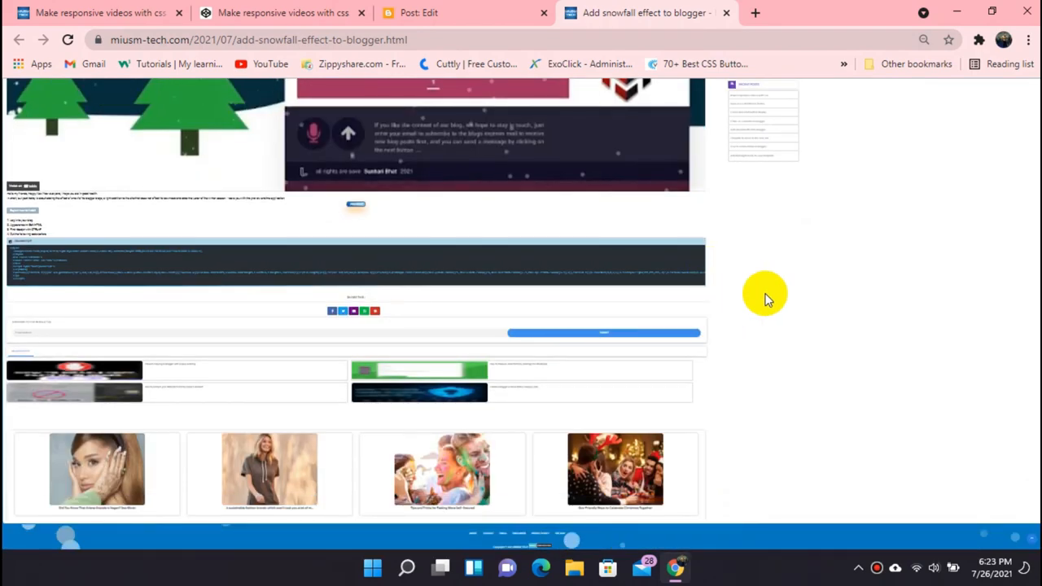
{"action": "scroll", "scroll_direction": "up", "scroll_amount": 3}
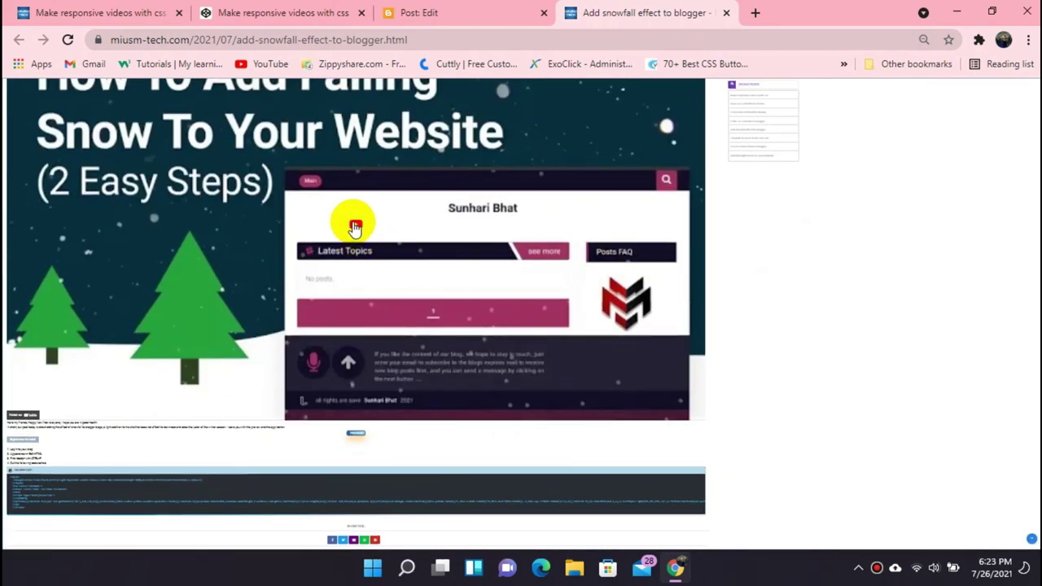
{"action": "scroll", "scroll_direction": "up", "scroll_amount": 3}
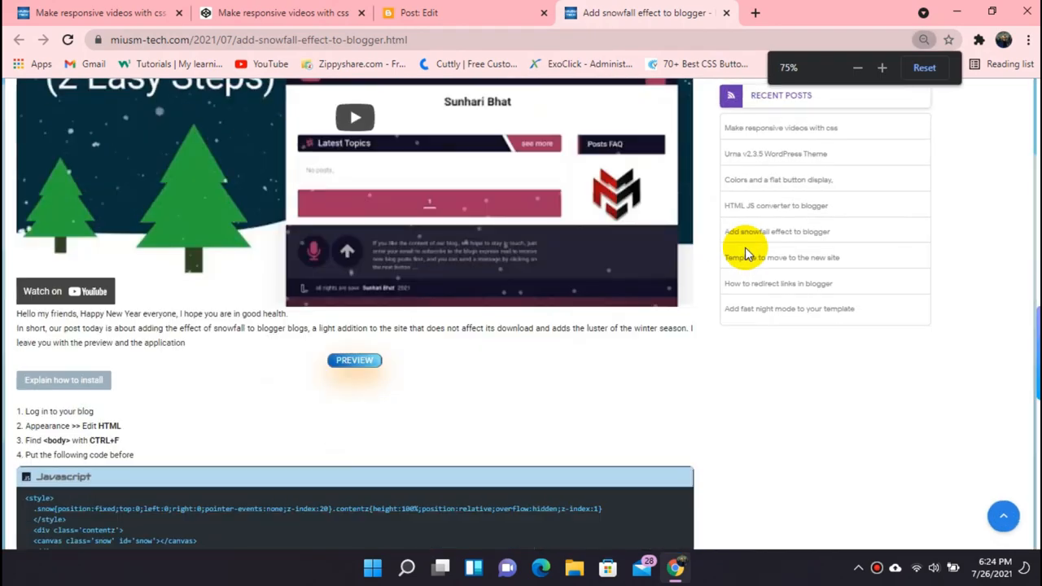
{"action": "left_click", "coordinate": [882, 67]}
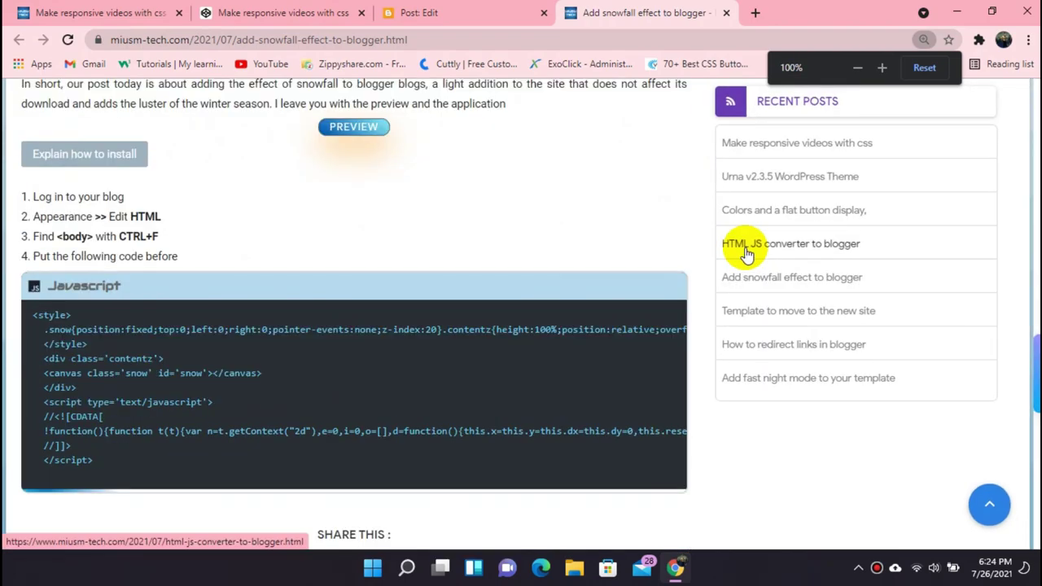
{"action": "scroll", "scroll_direction": "up", "scroll_amount": 3}
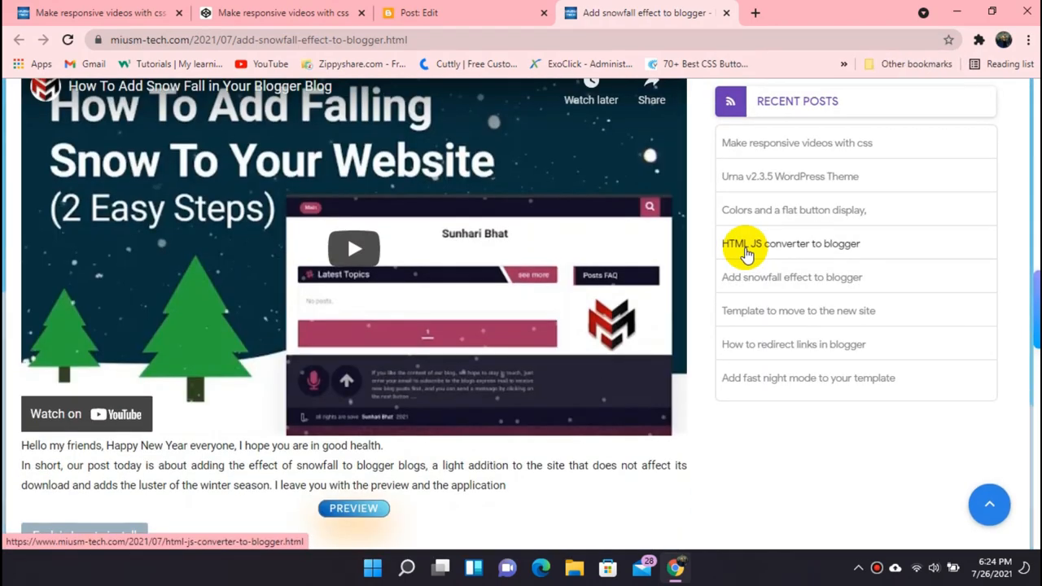